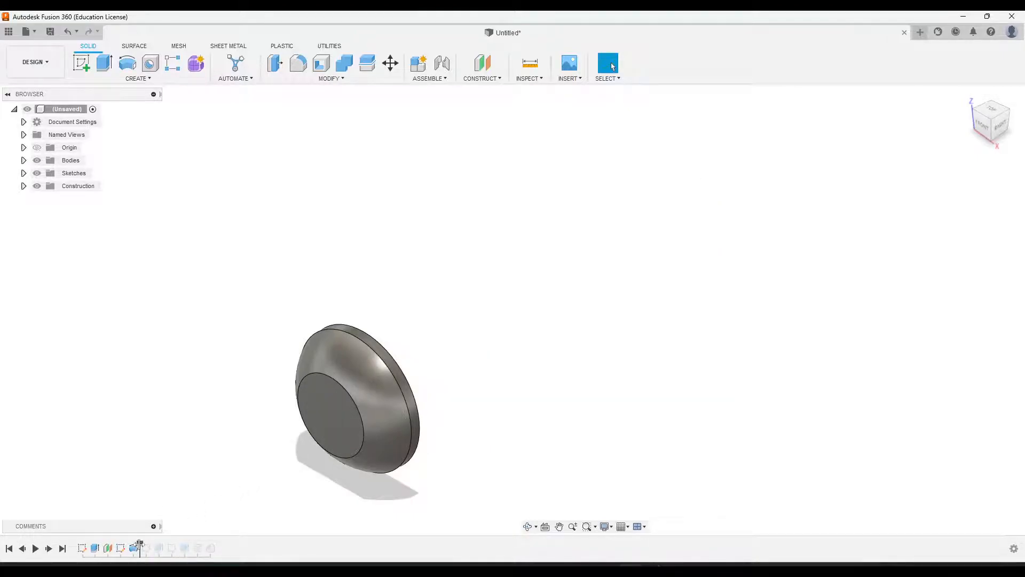
mouse_move(159, 547)
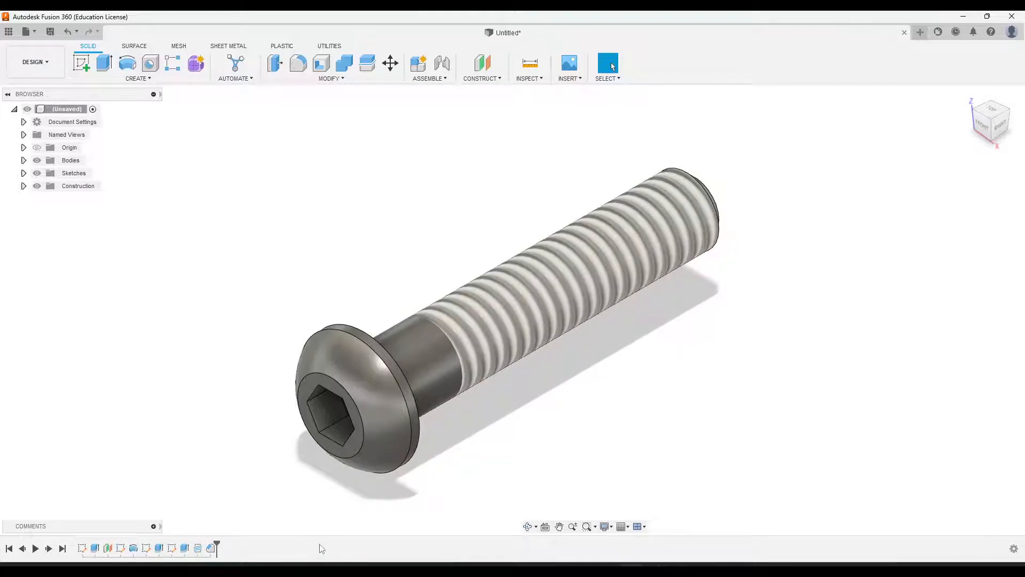
Step: Replay the axle peg's timeline to show the finished hex-socket button-head screw
left_click(370, 400)
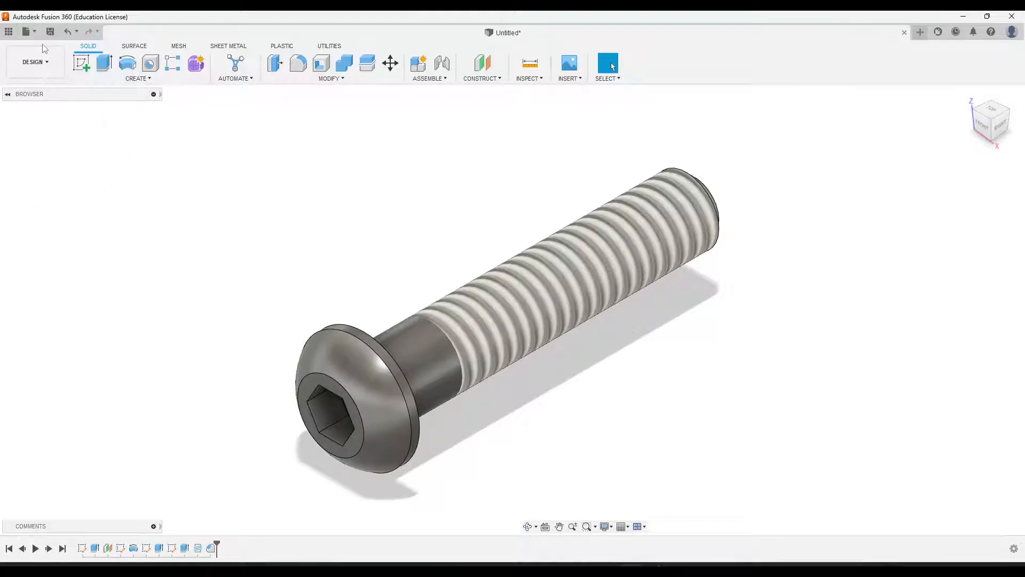
Step: Start a new blank design and finish the 0.422 in diameter circle sketch
left_click(919, 32)
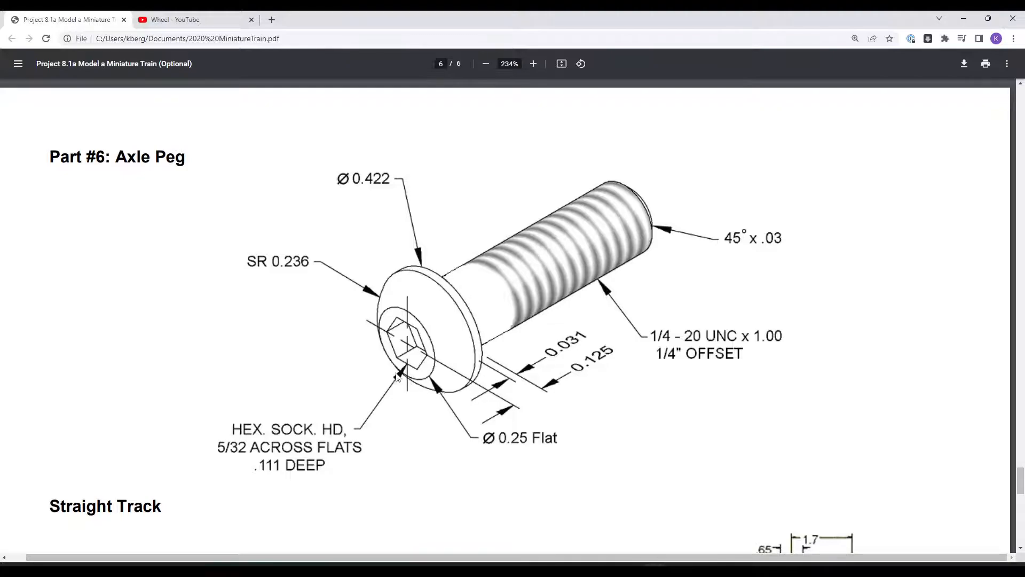
mouse_move(404, 265)
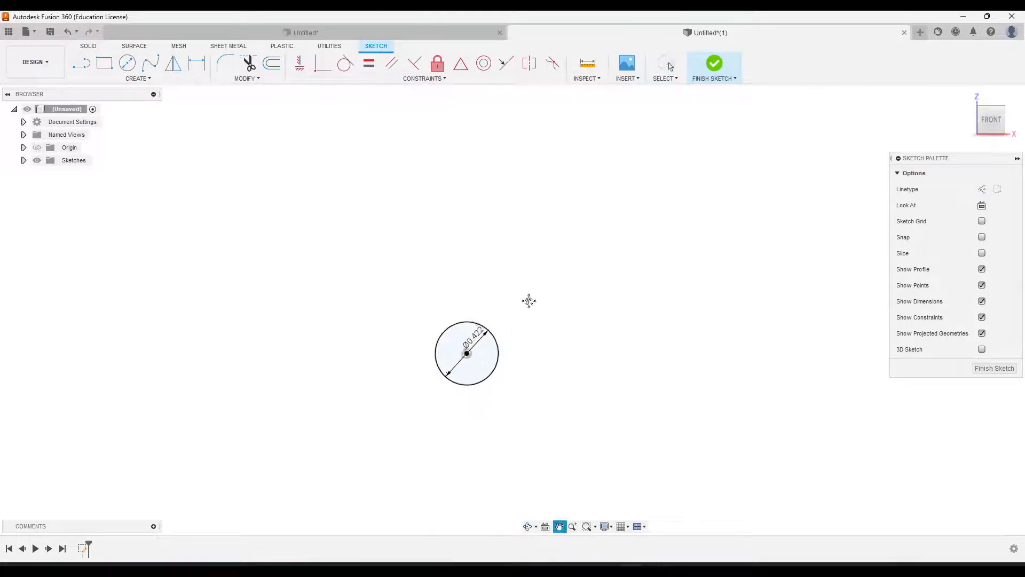
left_click(714, 63)
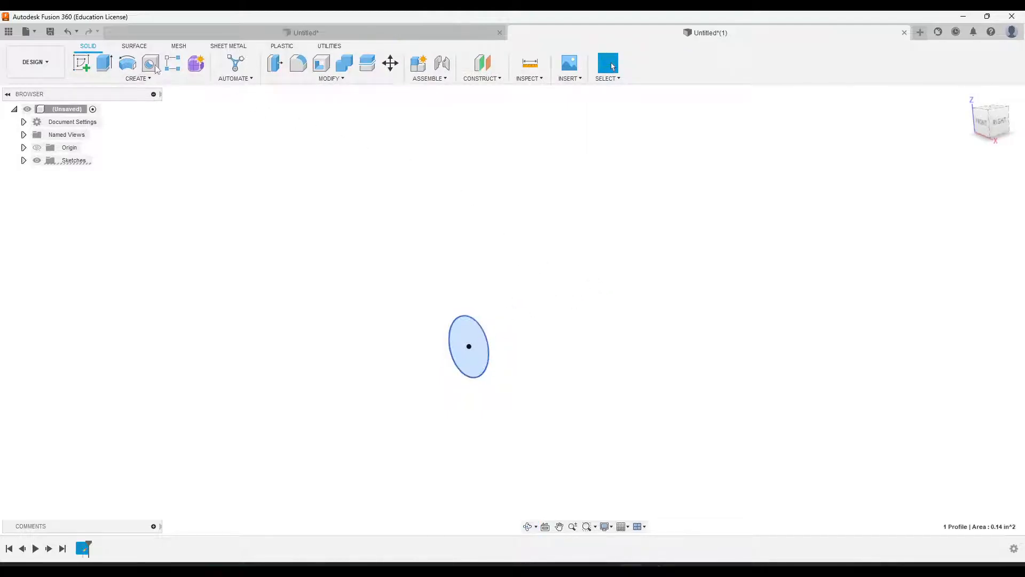
Step: Extrude the 0.422 in circle 0.031 in as a new disc body
left_click(102, 63)
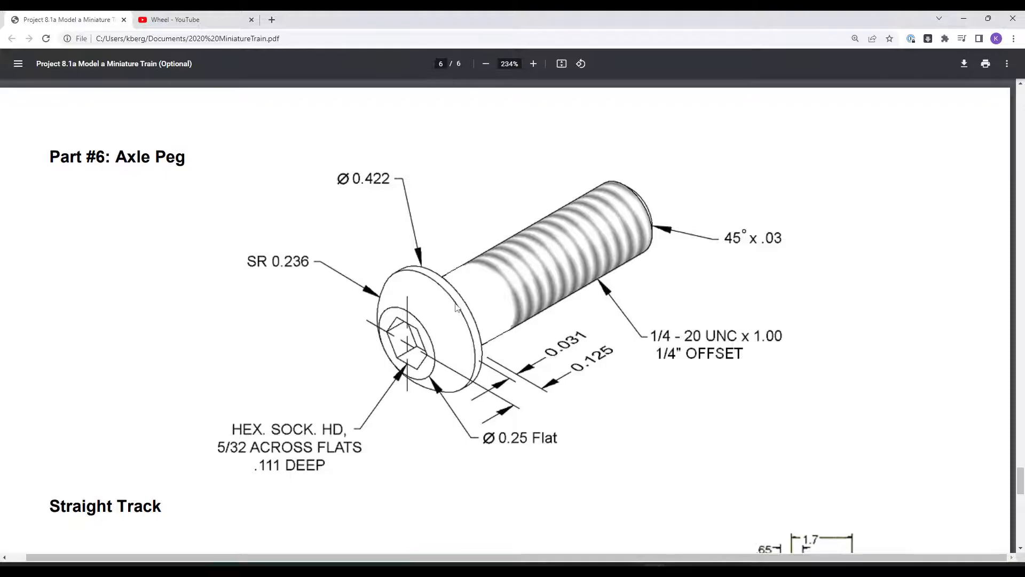
mouse_move(566, 355)
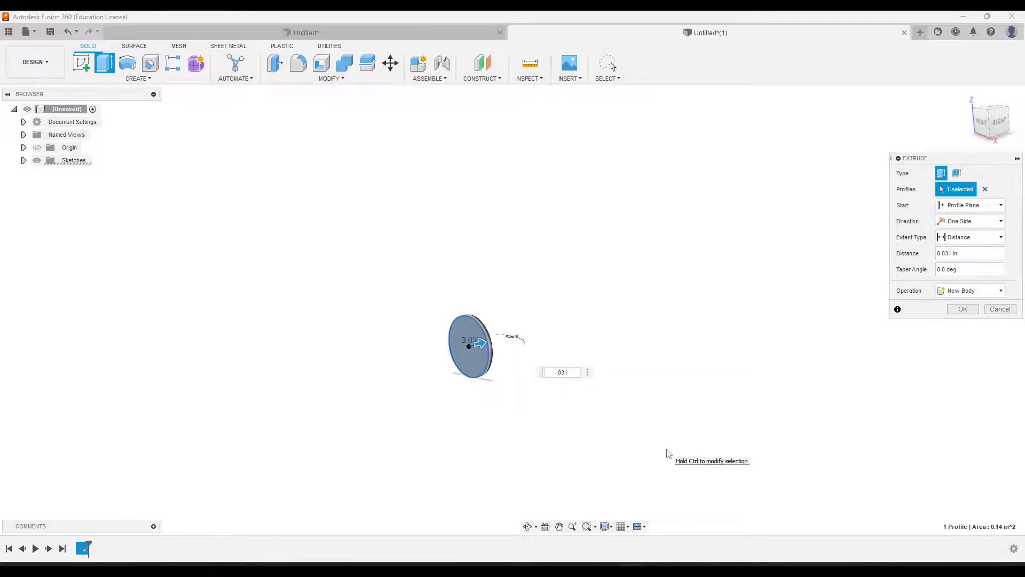
left_click(962, 308)
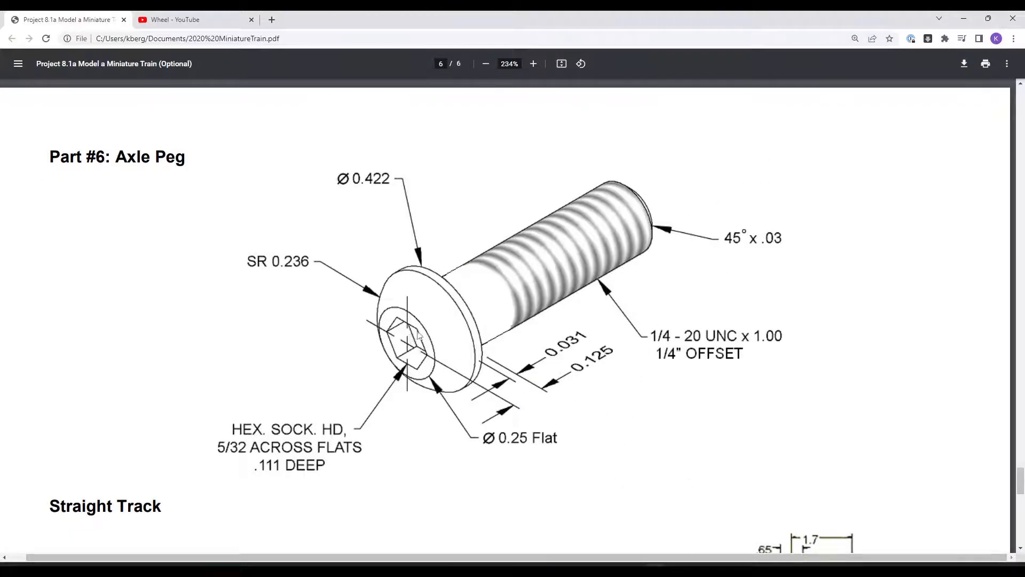
mouse_move(297, 235)
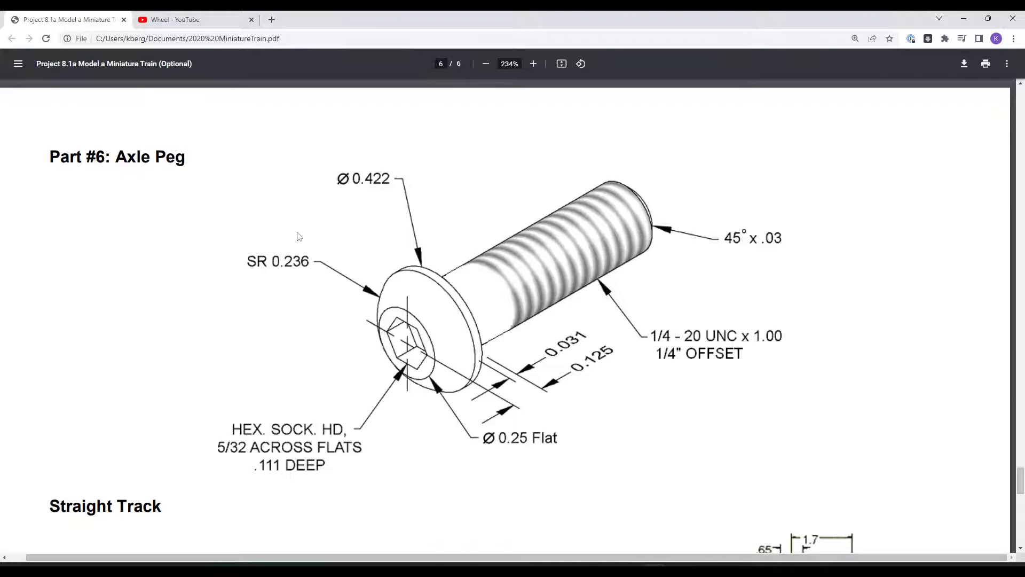
mouse_move(314, 271)
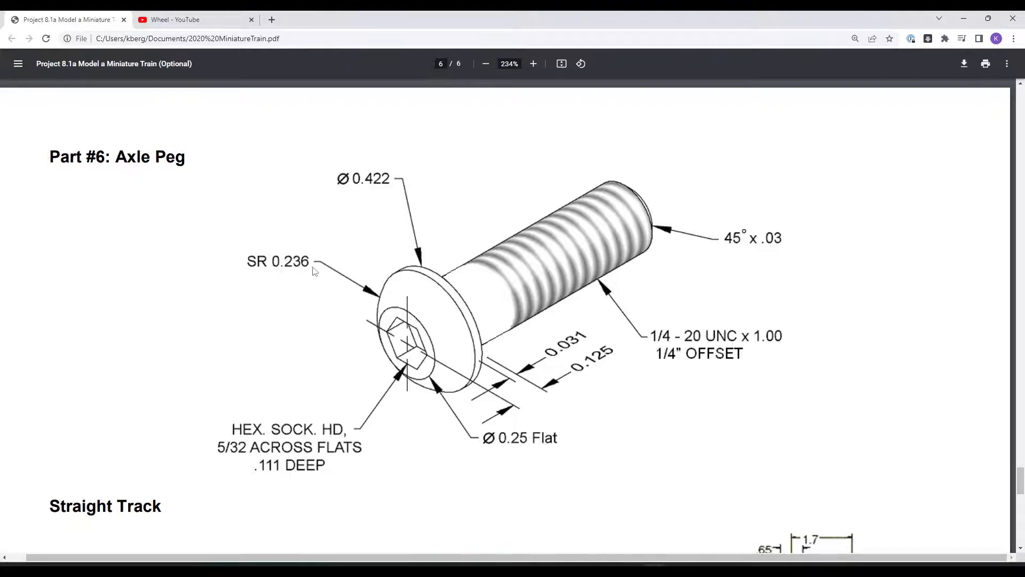
mouse_move(425, 332)
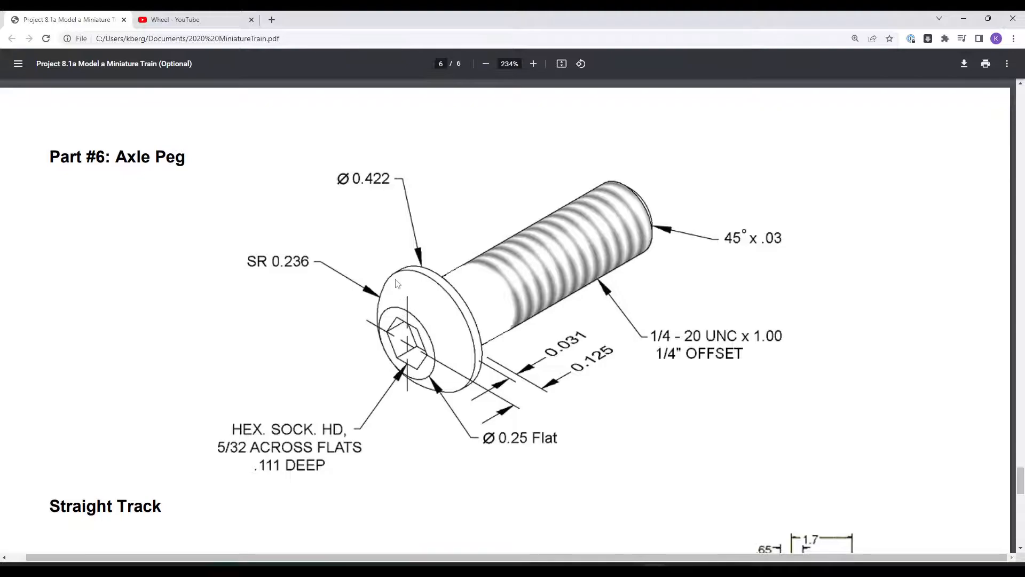
mouse_move(454, 364)
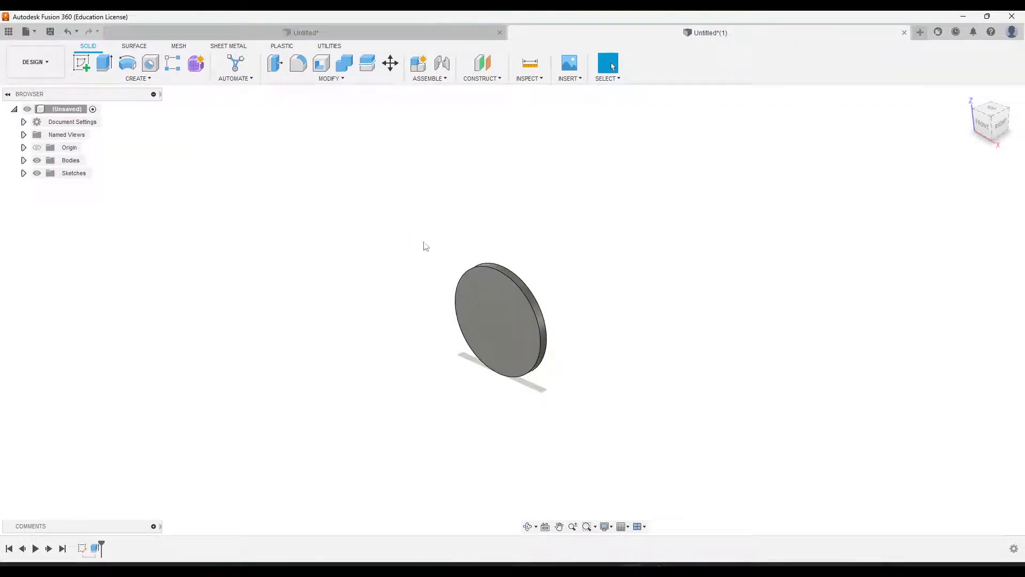
mouse_move(216, 172)
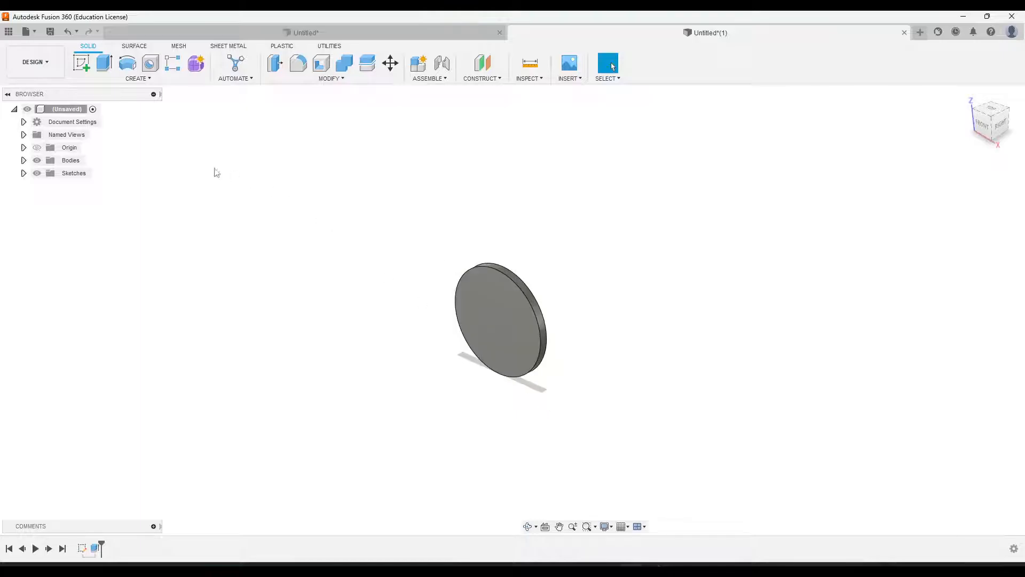
Step: Add a construction plane on the YZ origin plane at 0 in offset
left_click(24, 147)
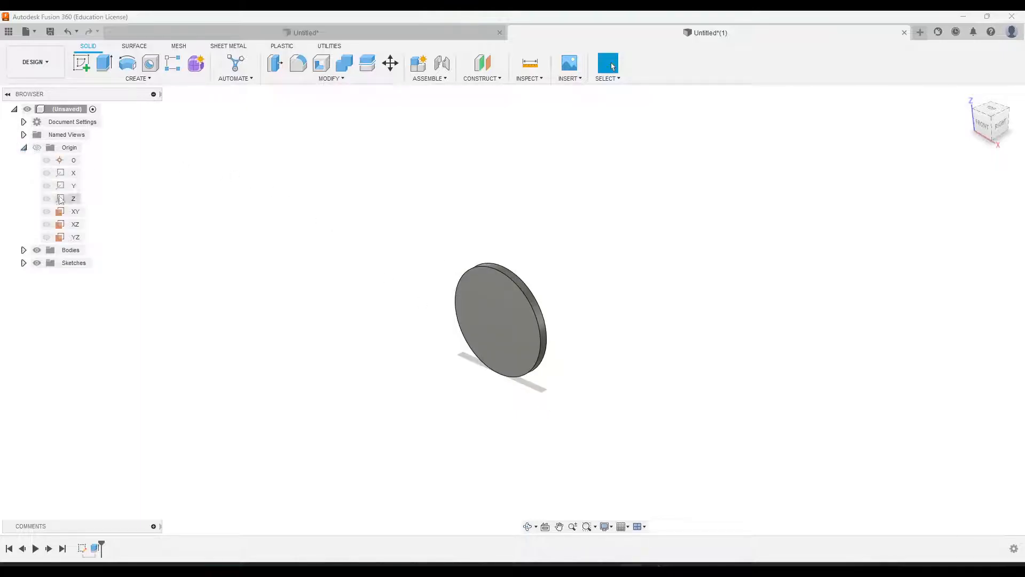
mouse_move(75, 211)
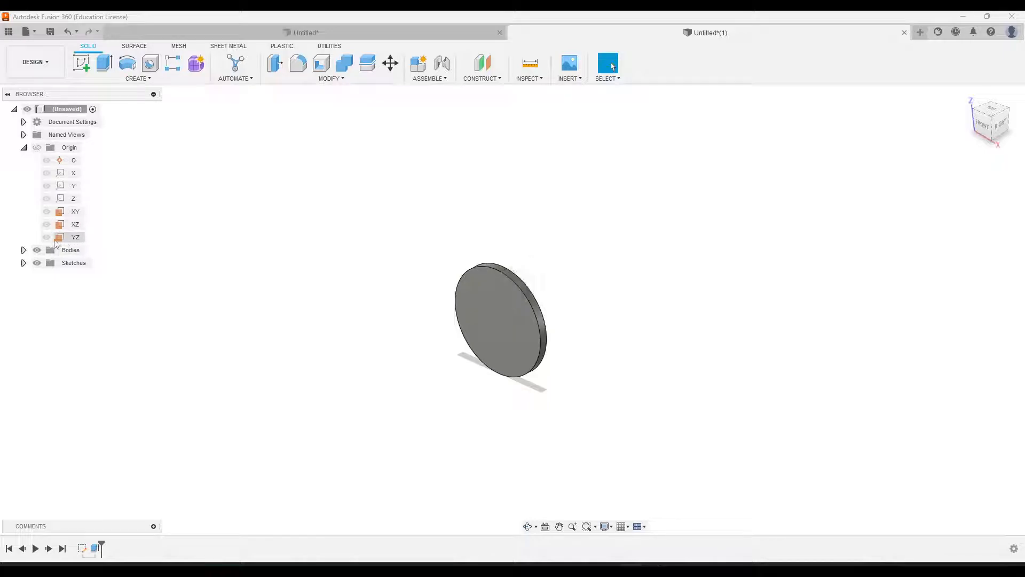
left_click(75, 236)
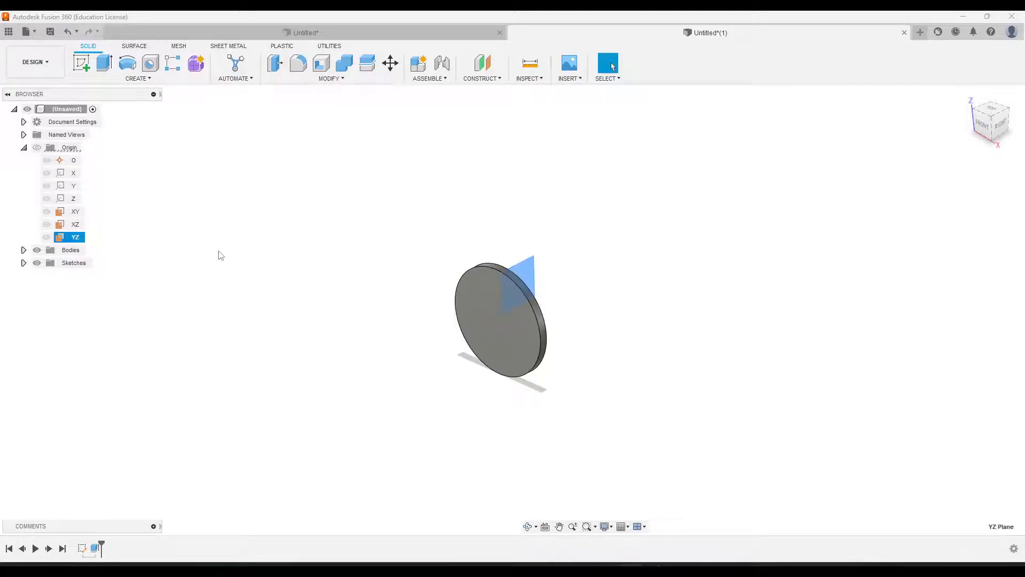
mouse_move(482, 63)
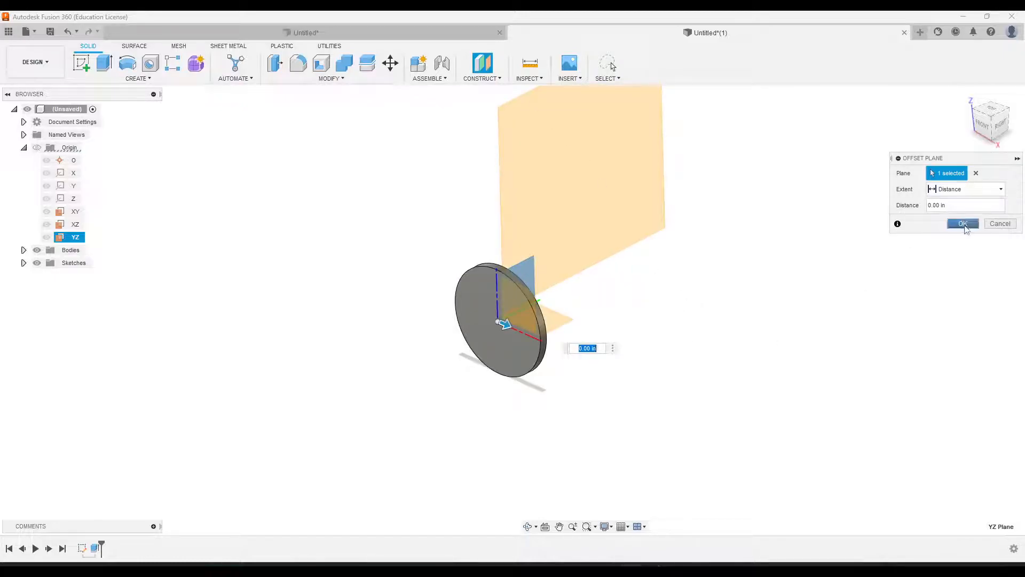
left_click(962, 224)
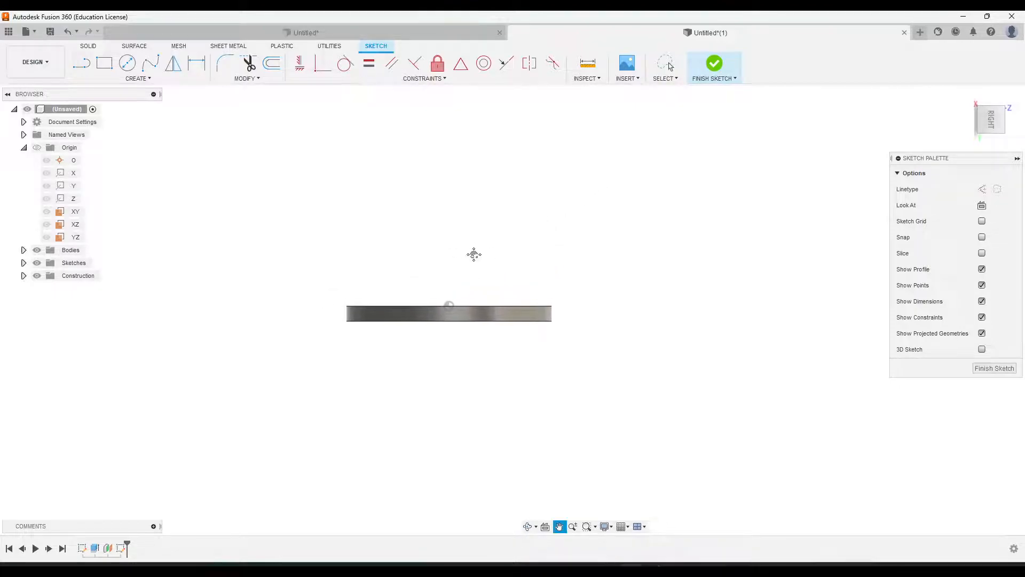
Step: Project the disc's two circular edges into the new sketch
left_click(137, 78)
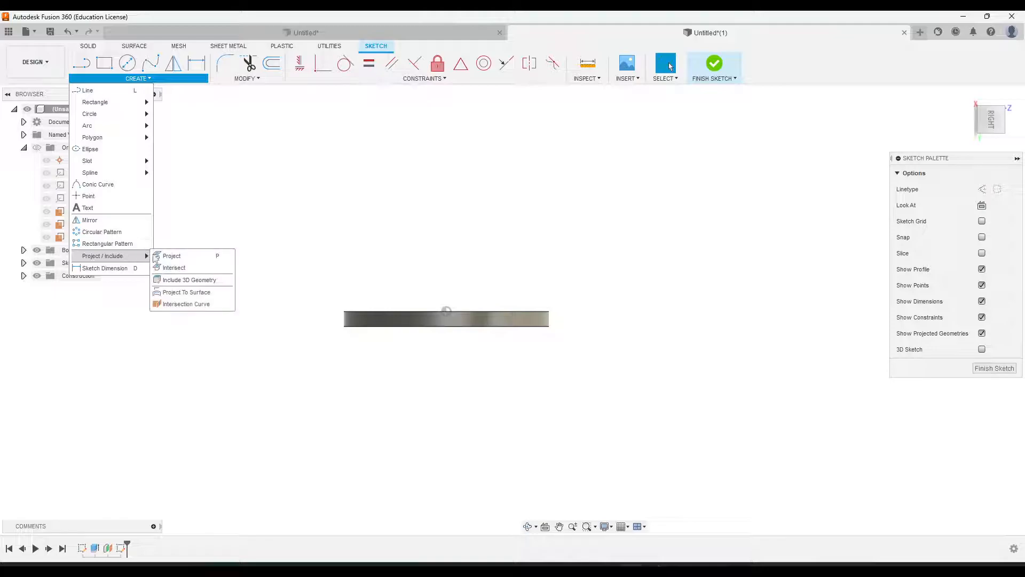
left_click(171, 256)
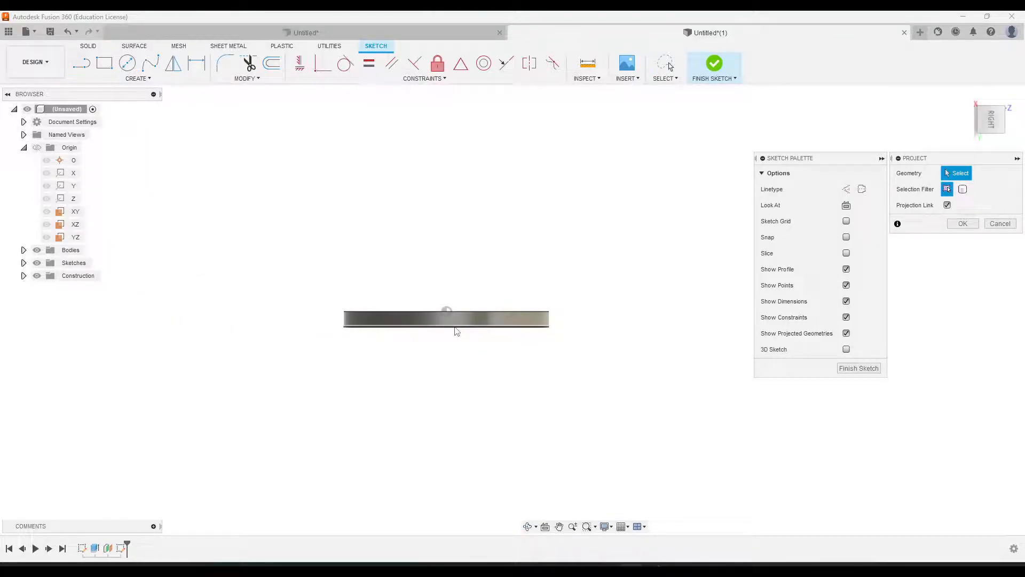
left_click(442, 314)
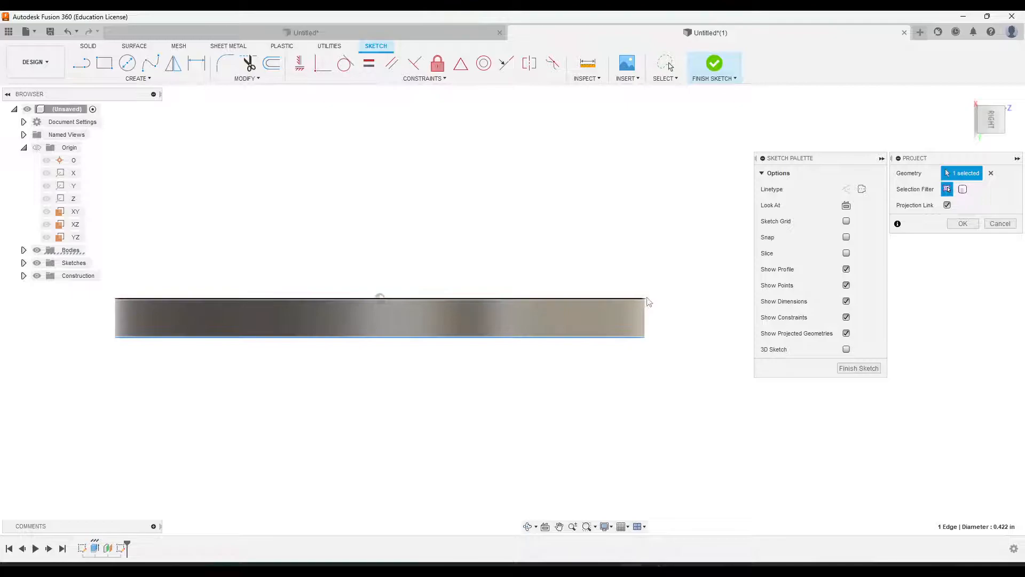
left_click(621, 300)
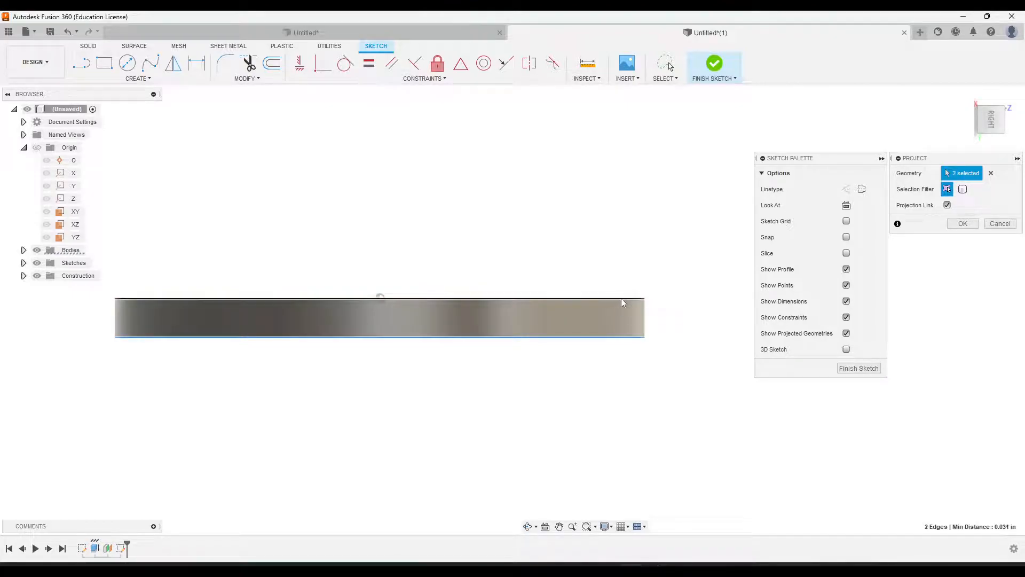
left_click(962, 223)
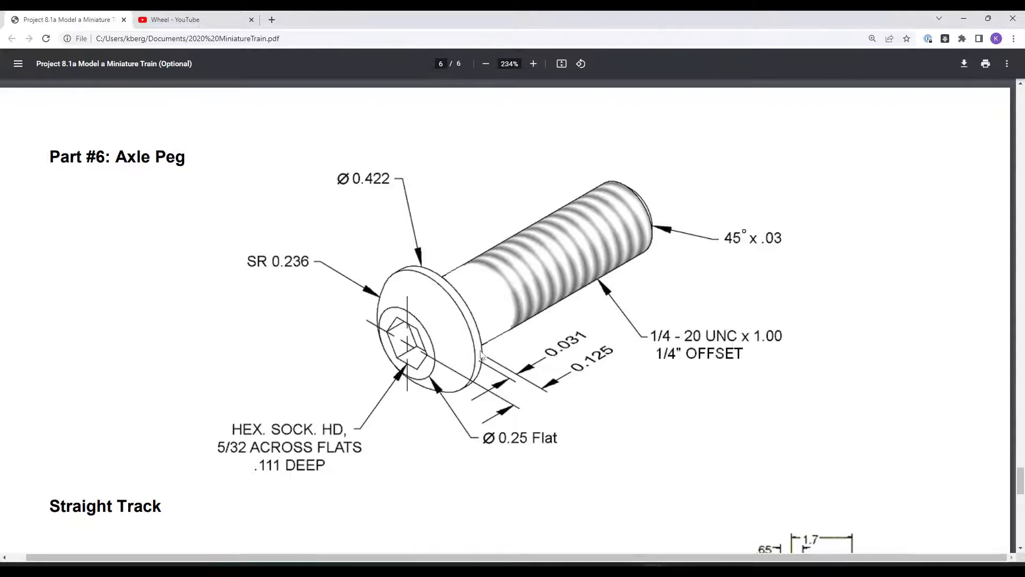
mouse_move(425, 356)
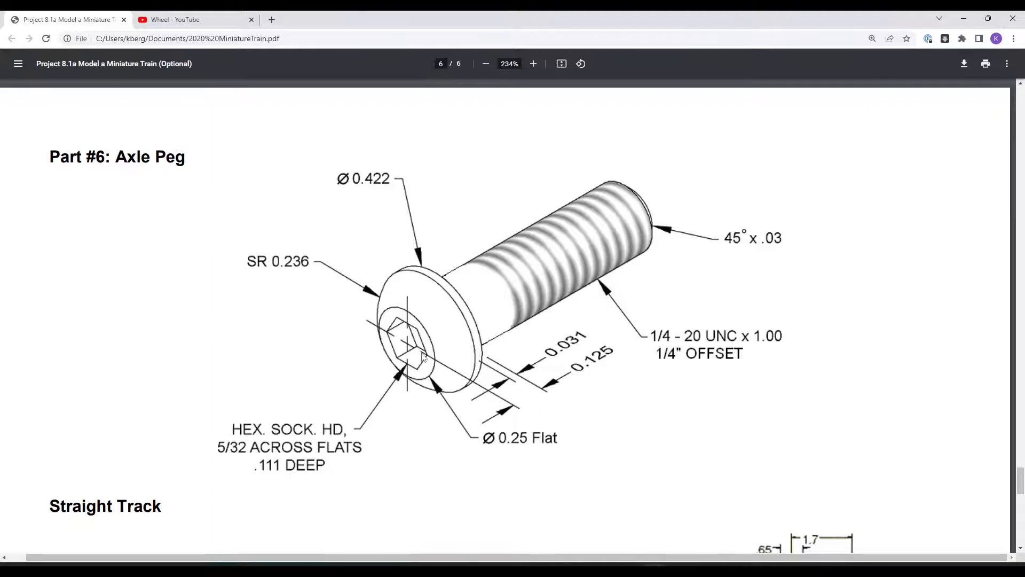
mouse_move(566, 384)
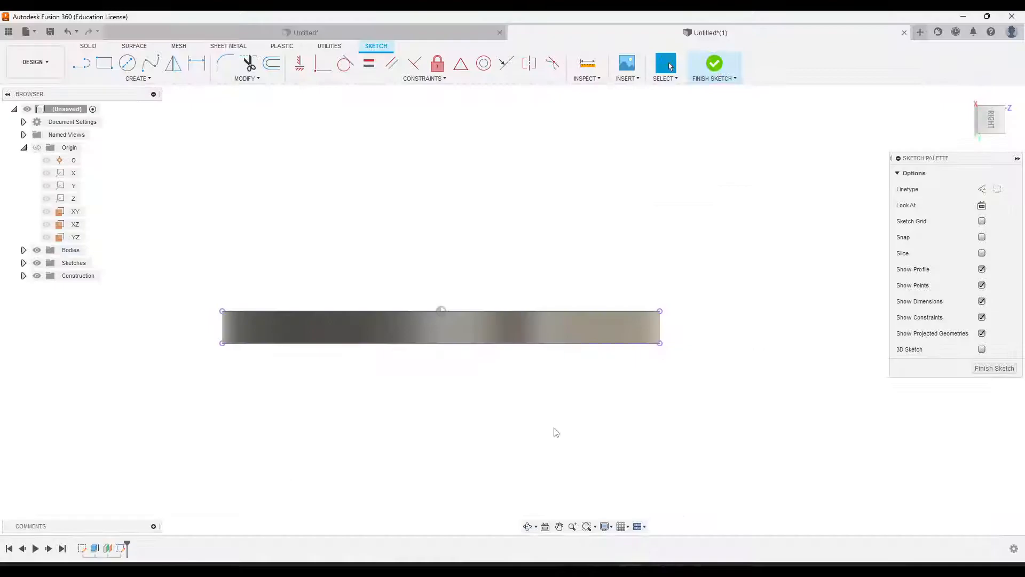
Step: View the Part #6 Axle Peg drawing in Chrome to check head dimensions
left_click(81, 63)
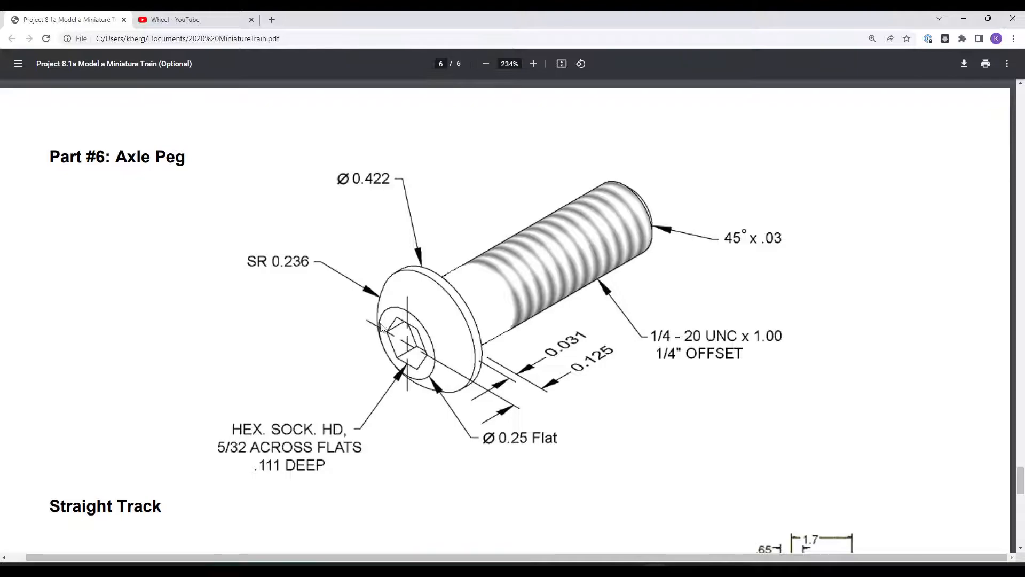
mouse_move(433, 378)
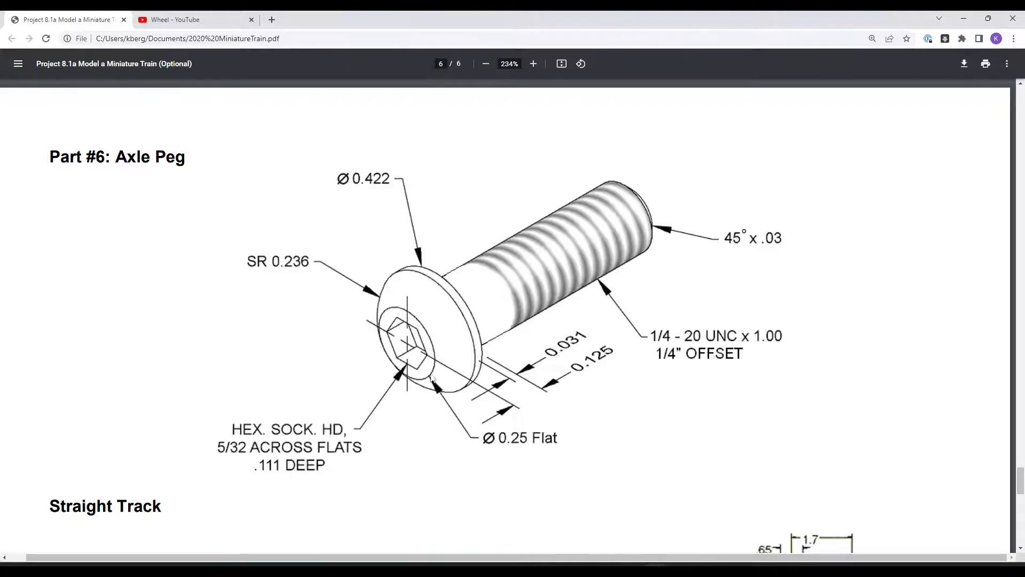
mouse_move(516, 441)
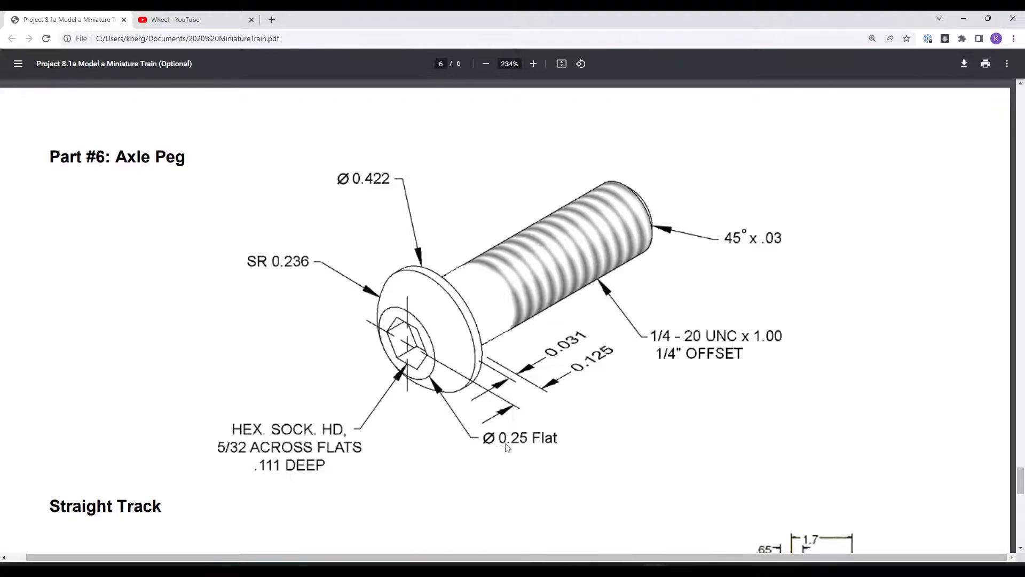
mouse_move(490, 401)
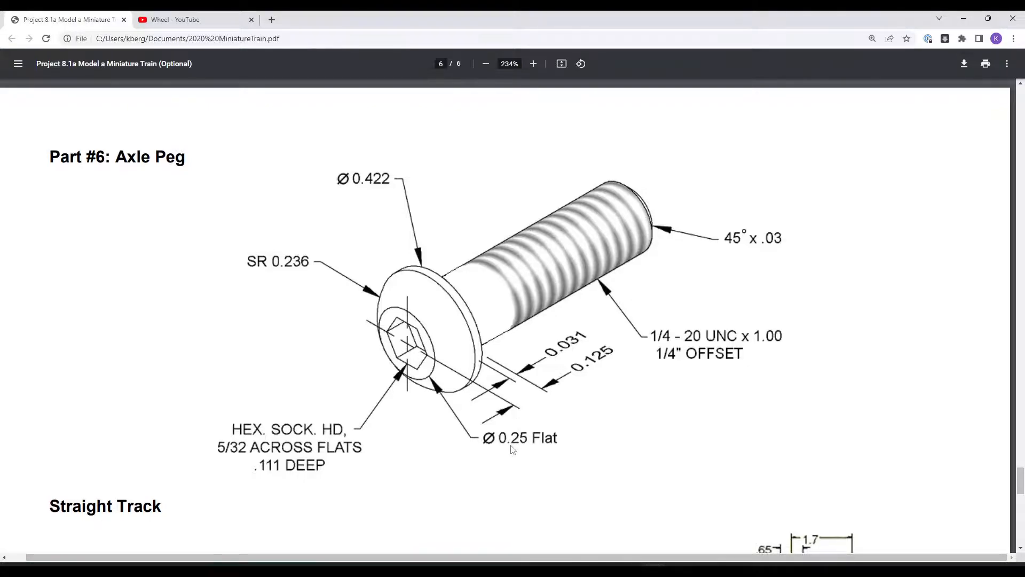
mouse_move(431, 370)
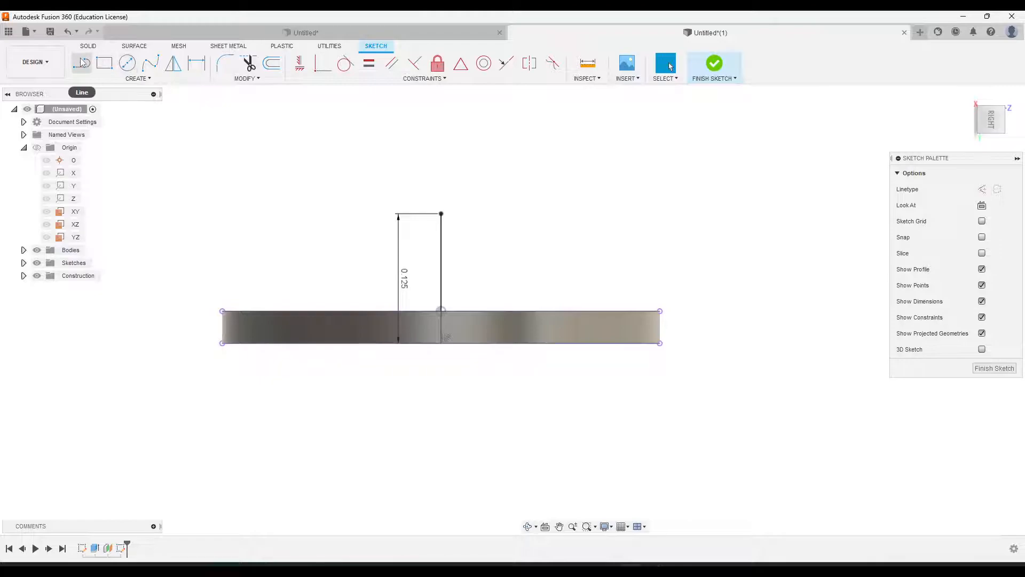
Step: Draw the 0.125 in top edge and start the R0.236 arc of the head profile
left_click(81, 63)
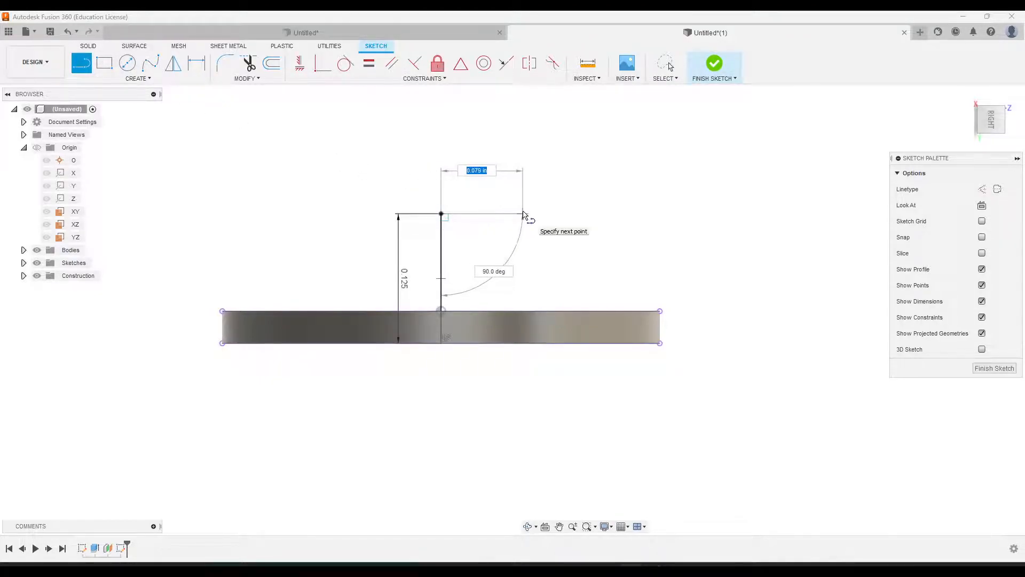
type(".125")
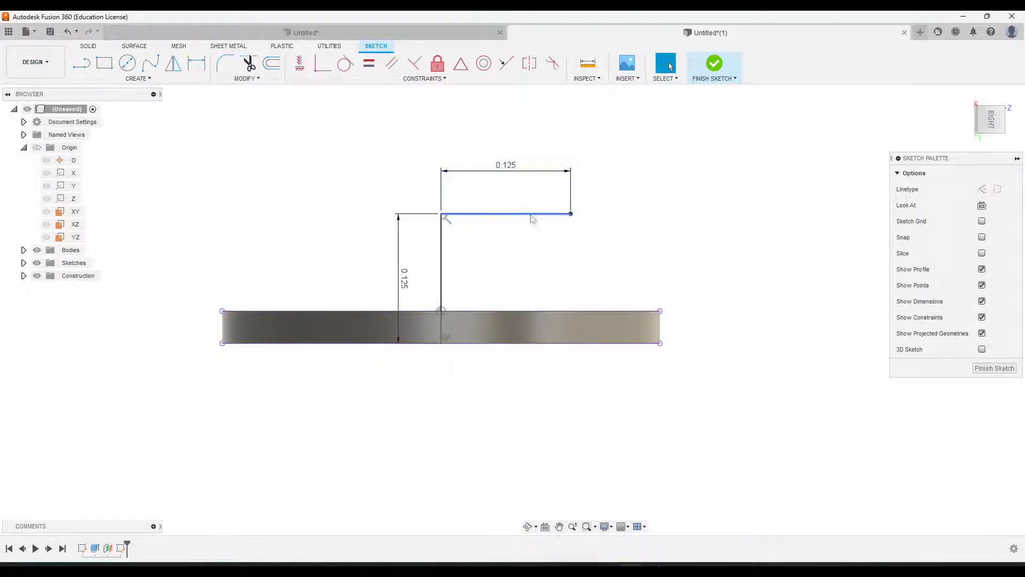
left_click(615, 207)
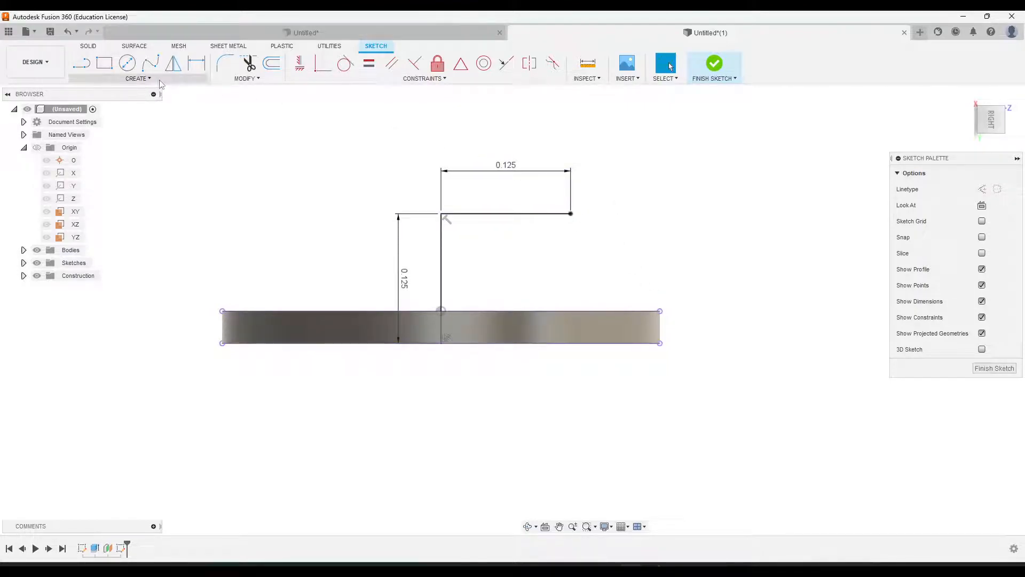
left_click(137, 78)
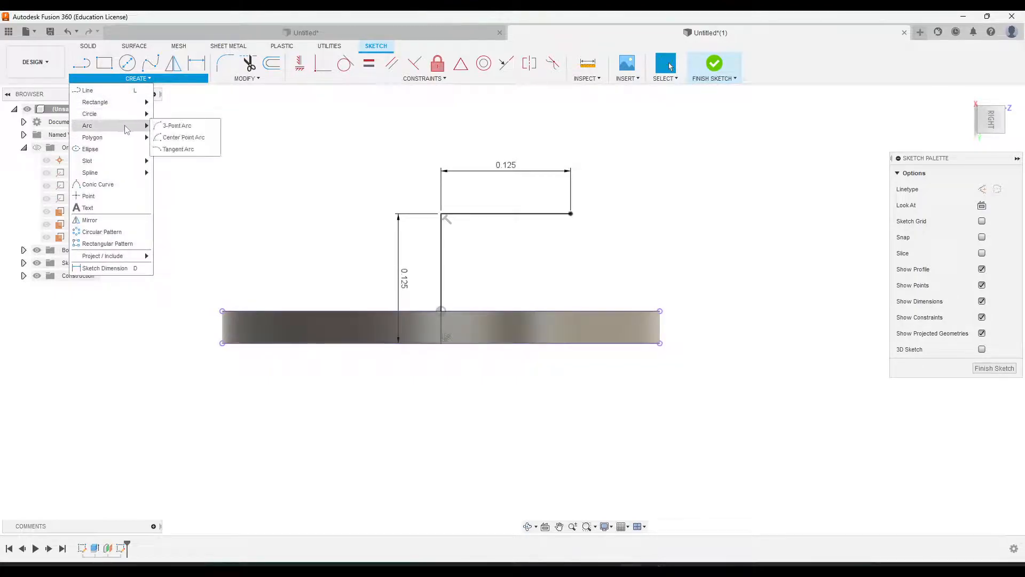
left_click(177, 125)
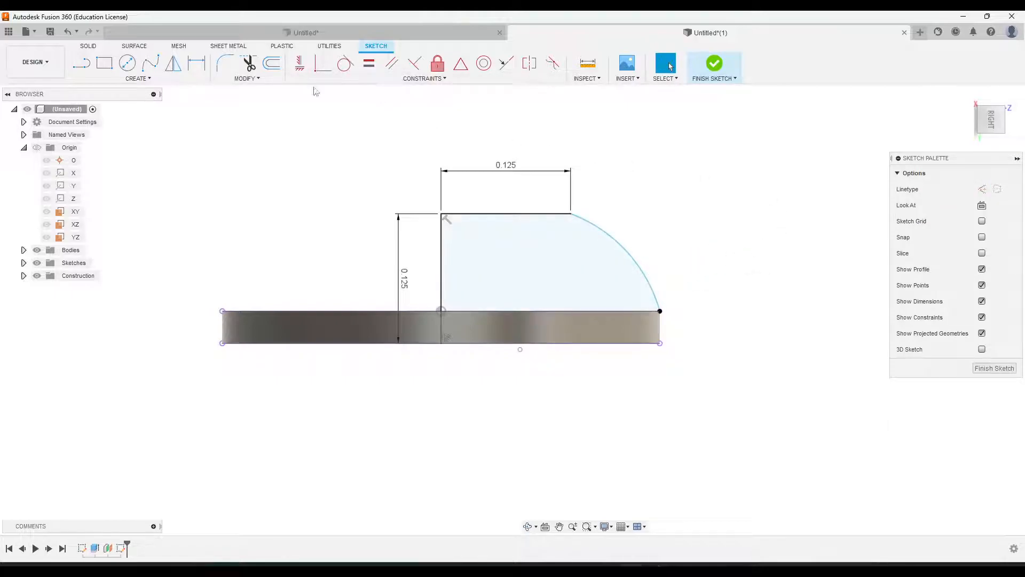
mouse_move(197, 63)
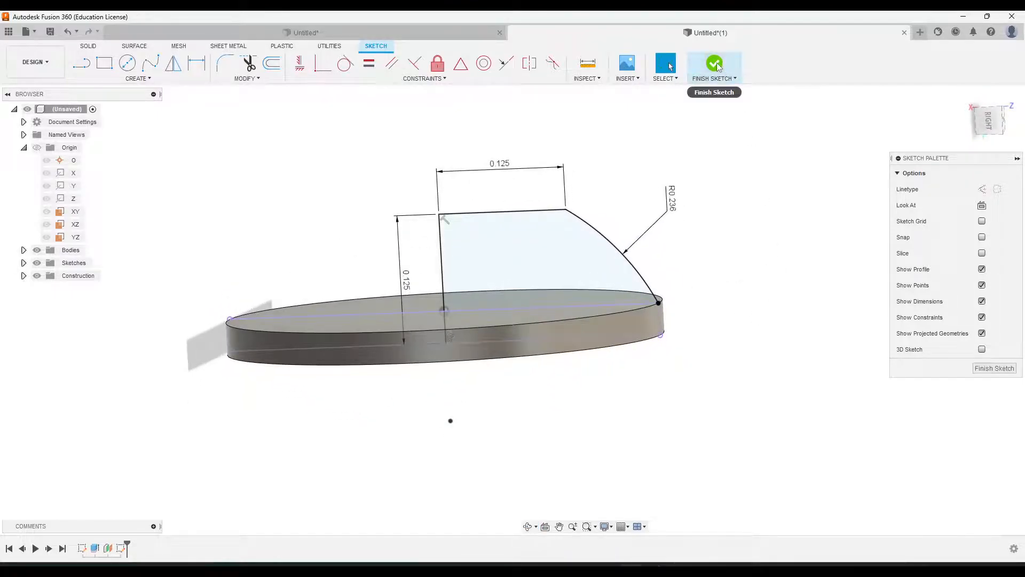
Step: Revolve the head profile about the vertical line, joining it to the disc
left_click(714, 65)
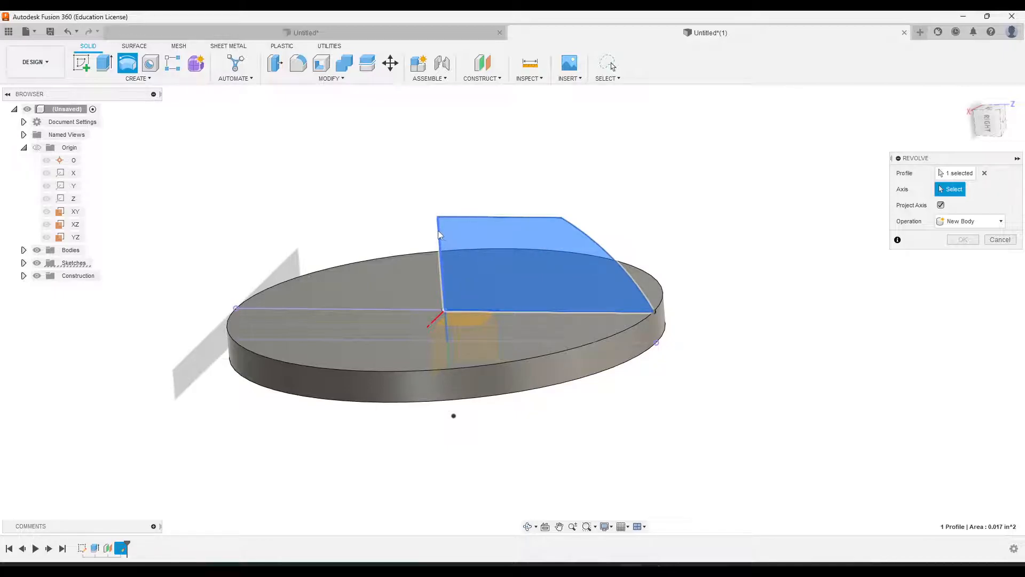
left_click(429, 327)
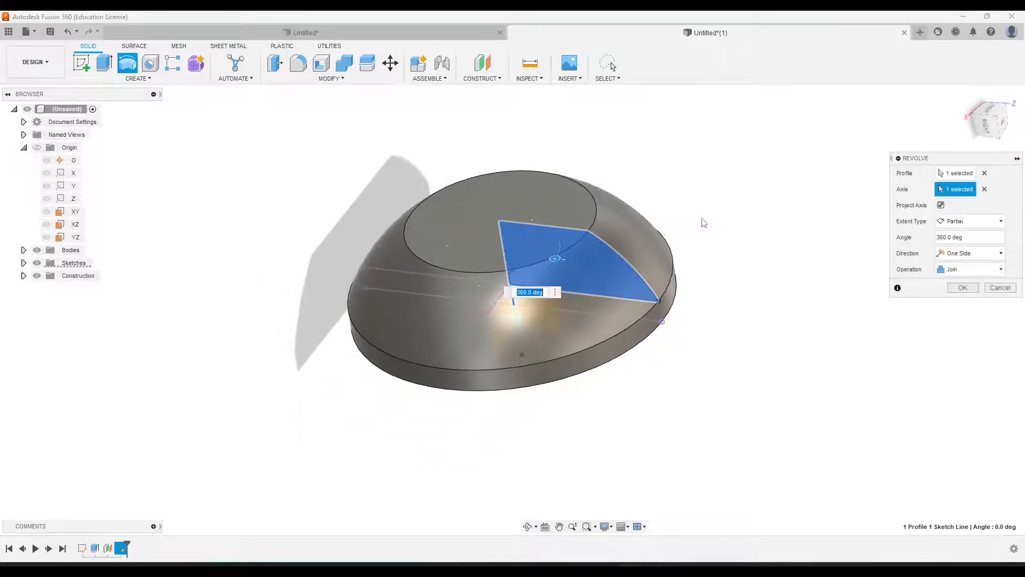
left_click(961, 287)
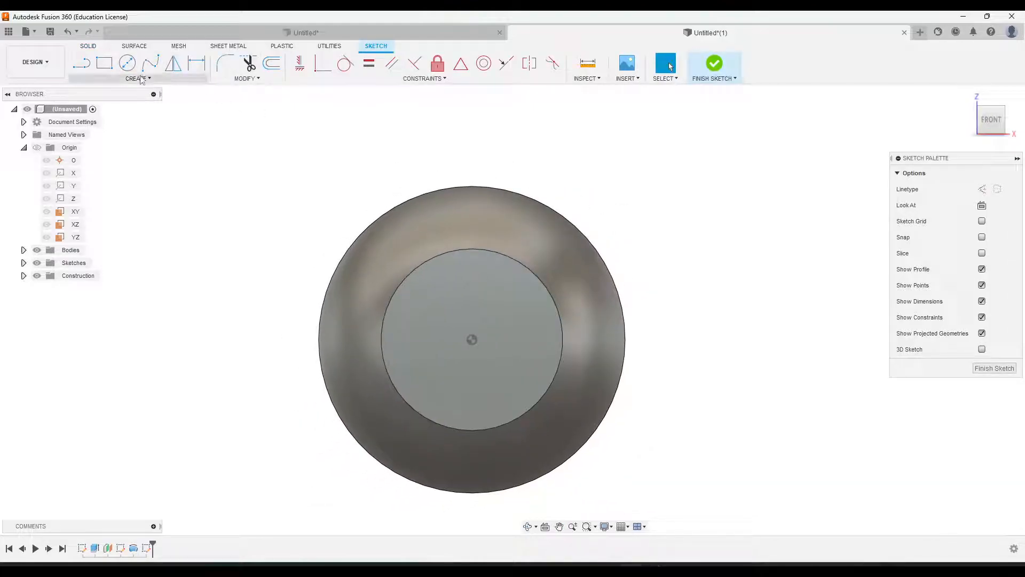
Step: Sketch a centred six-sided polygon 0.156 across flats on the head face
left_click(137, 78)
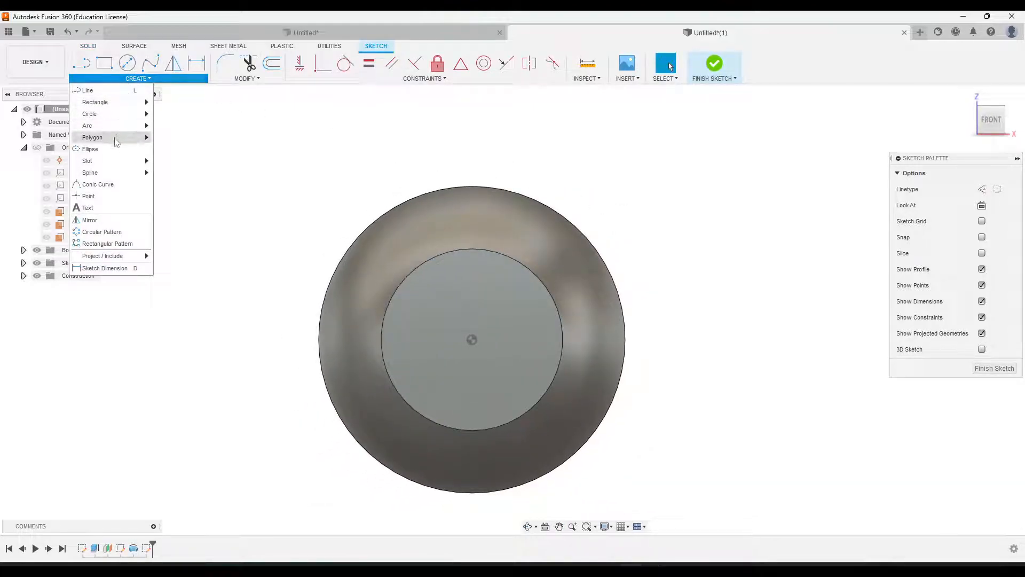
left_click(92, 137)
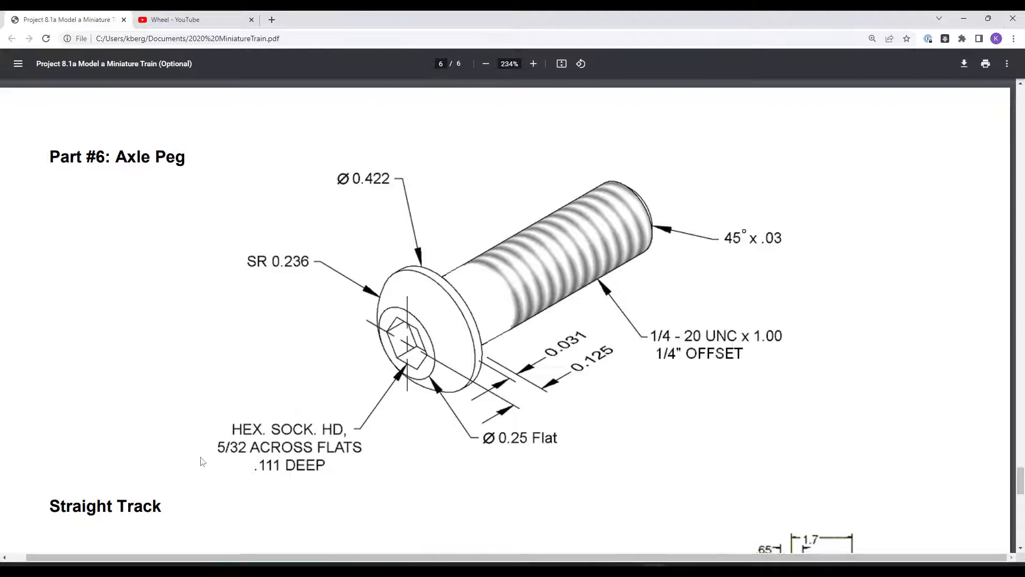
mouse_move(222, 457)
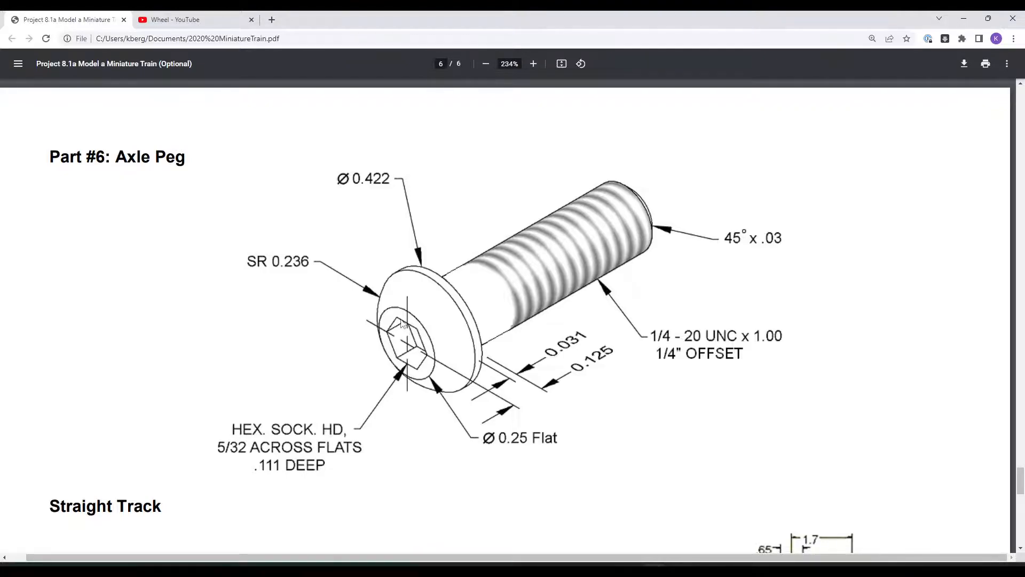
mouse_move(405, 370)
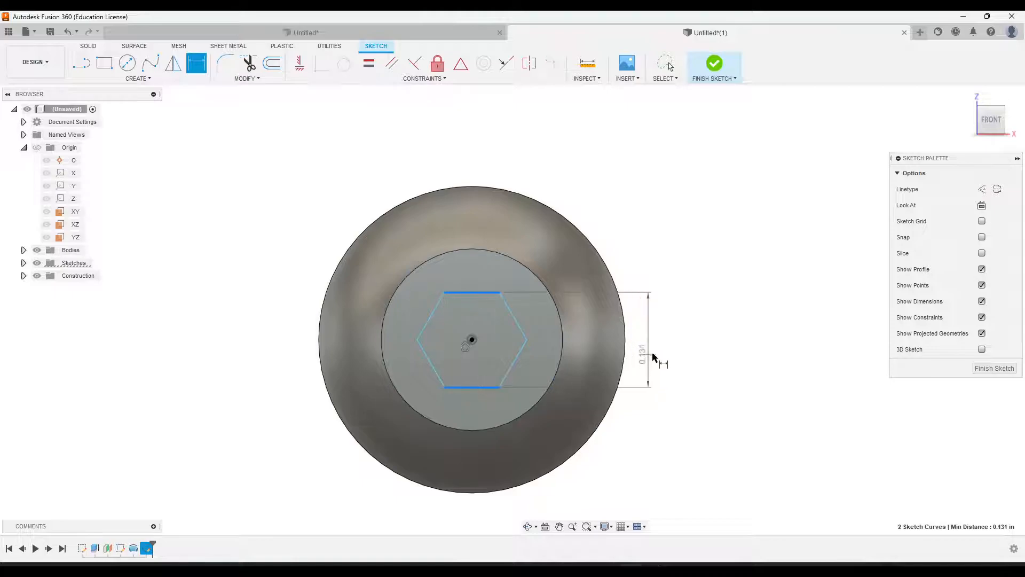
type("56")
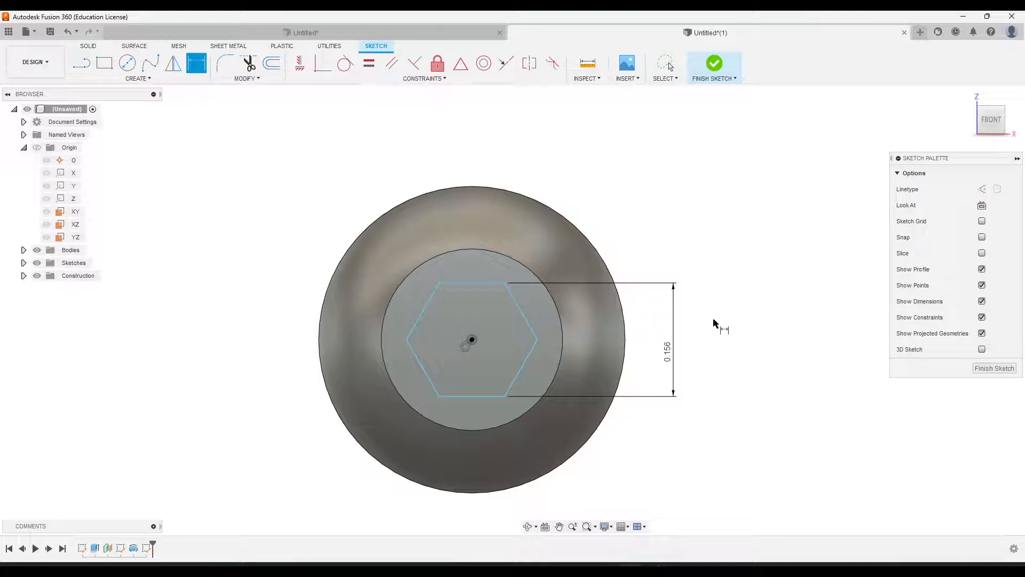
mouse_move(299, 64)
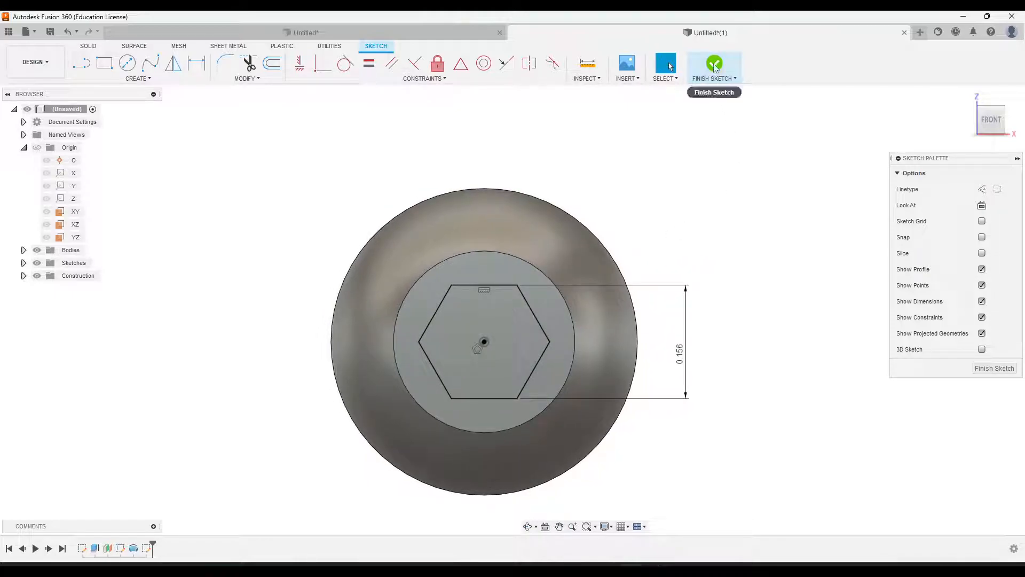
left_click(713, 64)
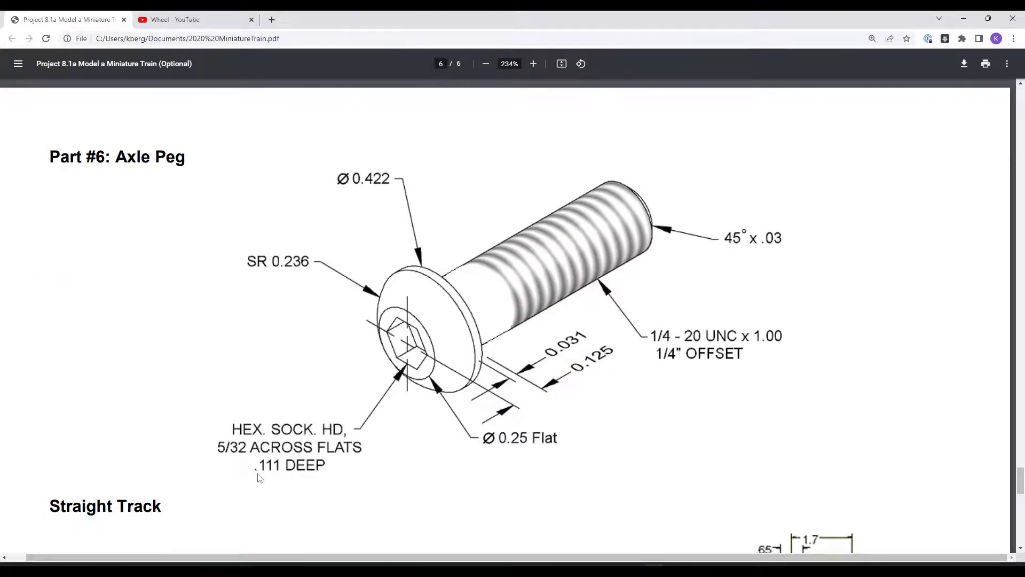
mouse_move(353, 501)
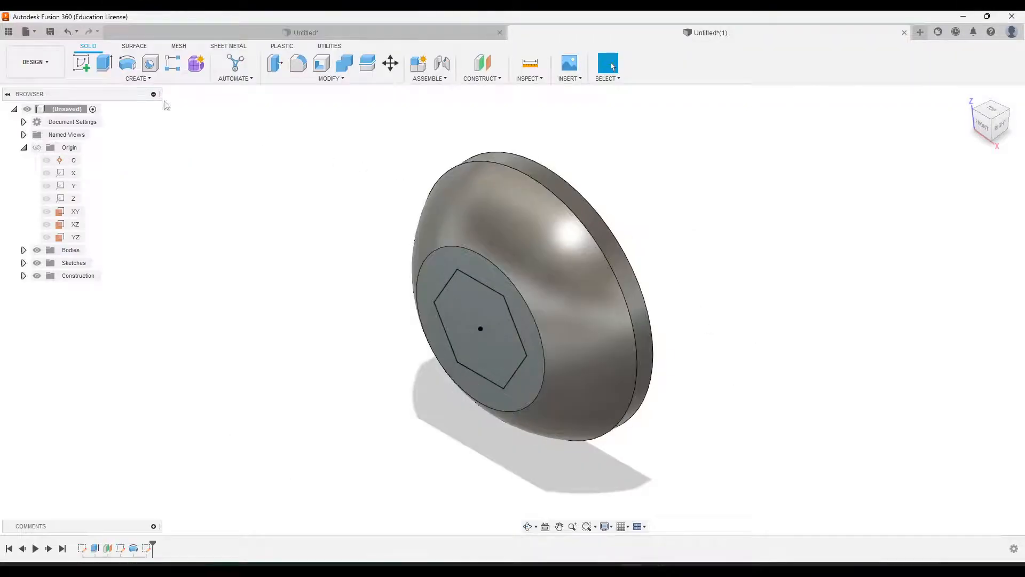
Step: Extrude the hexagon -0.111 in as a cut to form the socket
left_click(81, 62)
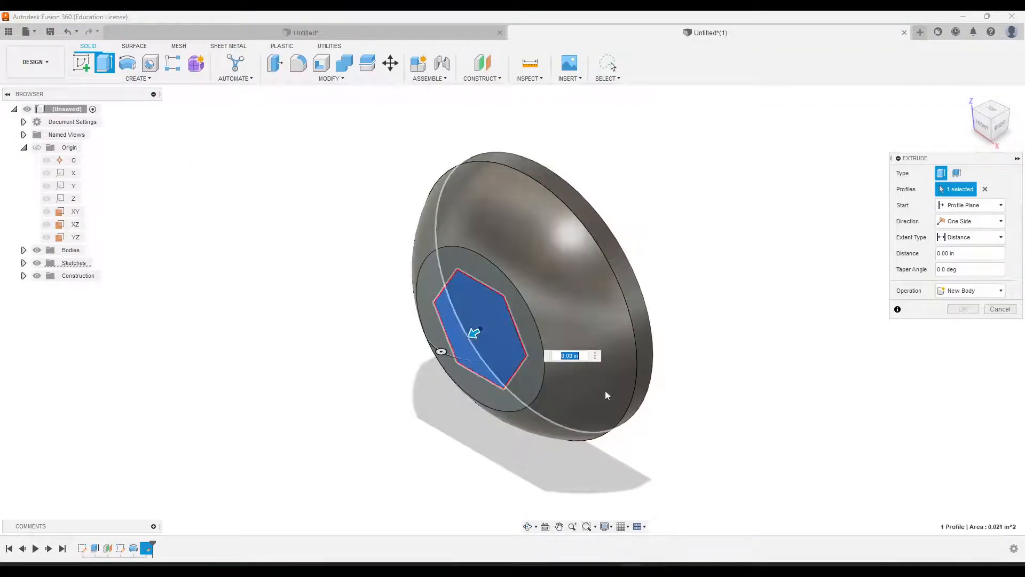
left_click_drag(472, 333, 494, 320)
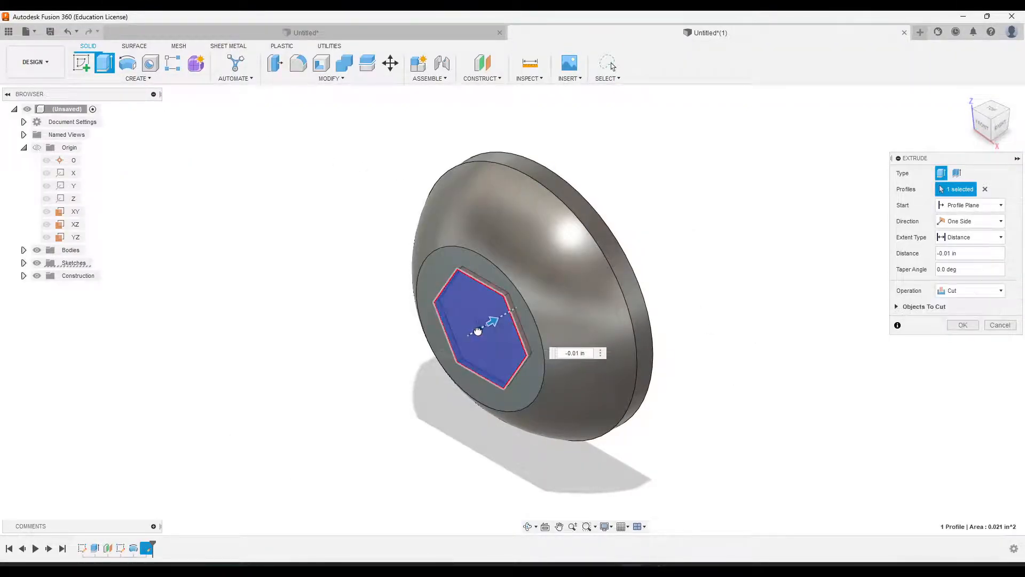
left_click(574, 353)
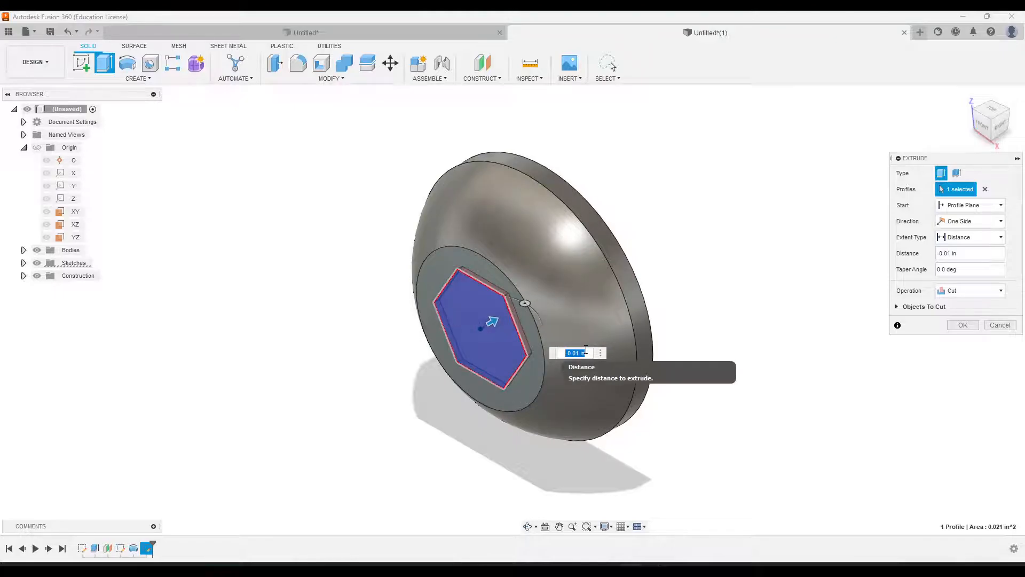
type("-.111")
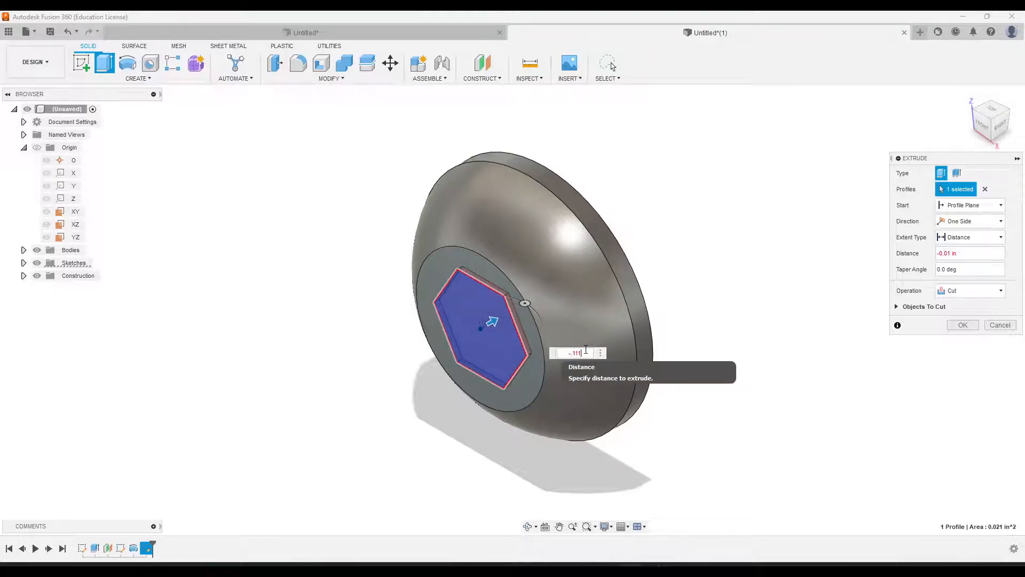
left_click(961, 325)
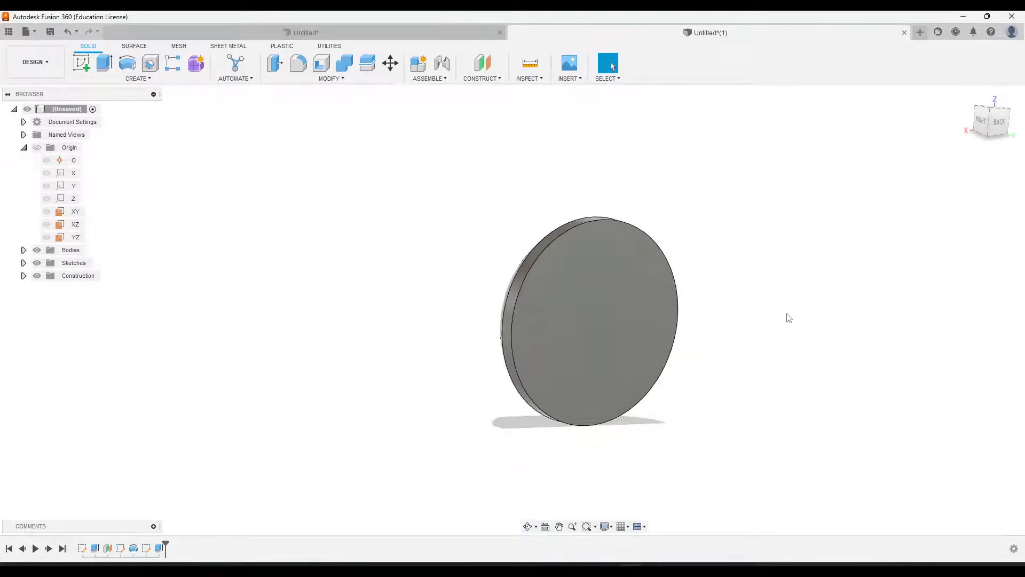
Step: Sketch a 0.25 in diameter circle centred on the back face of the head
left_click(585, 311)
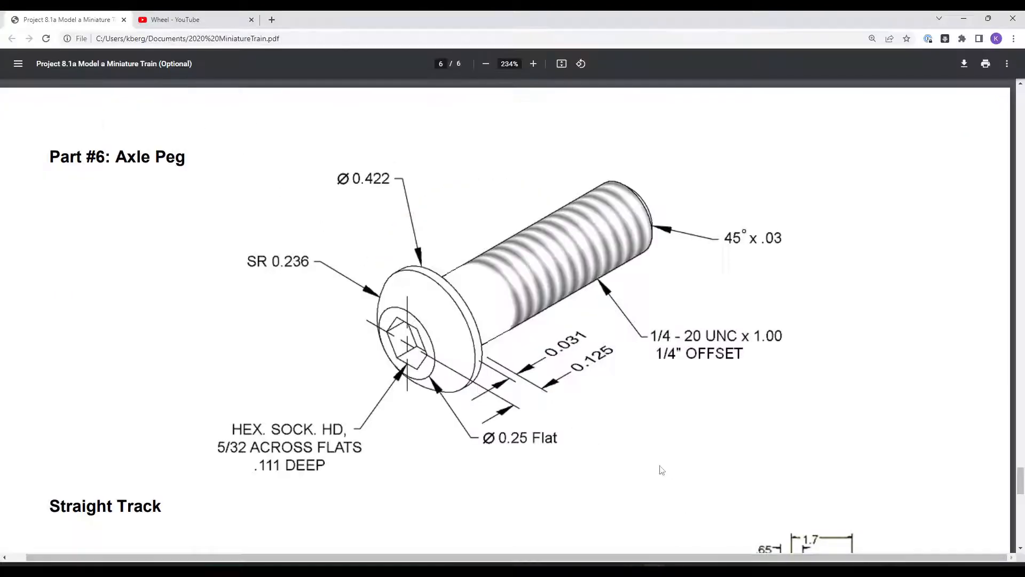
mouse_move(658, 349)
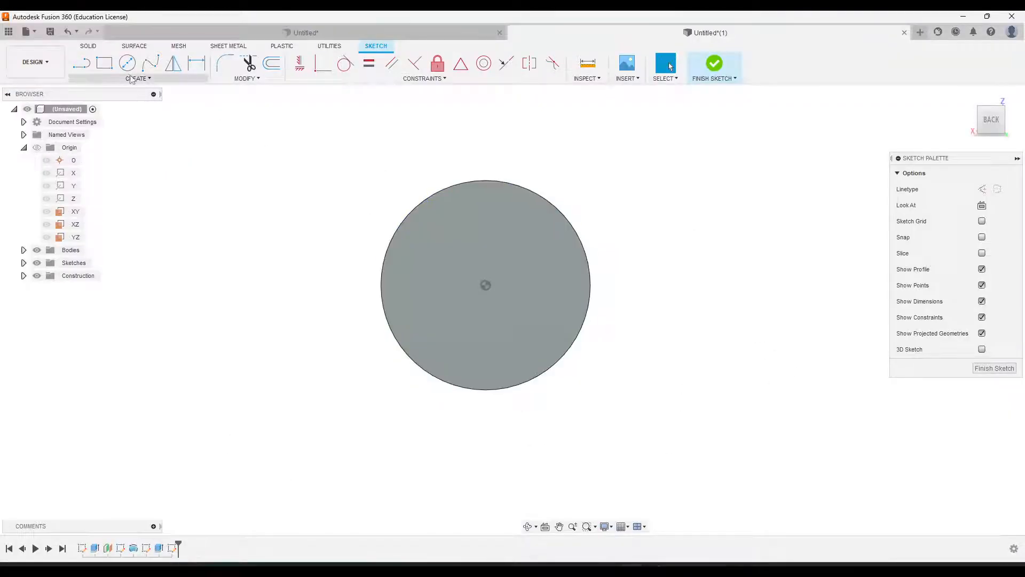
left_click(128, 63)
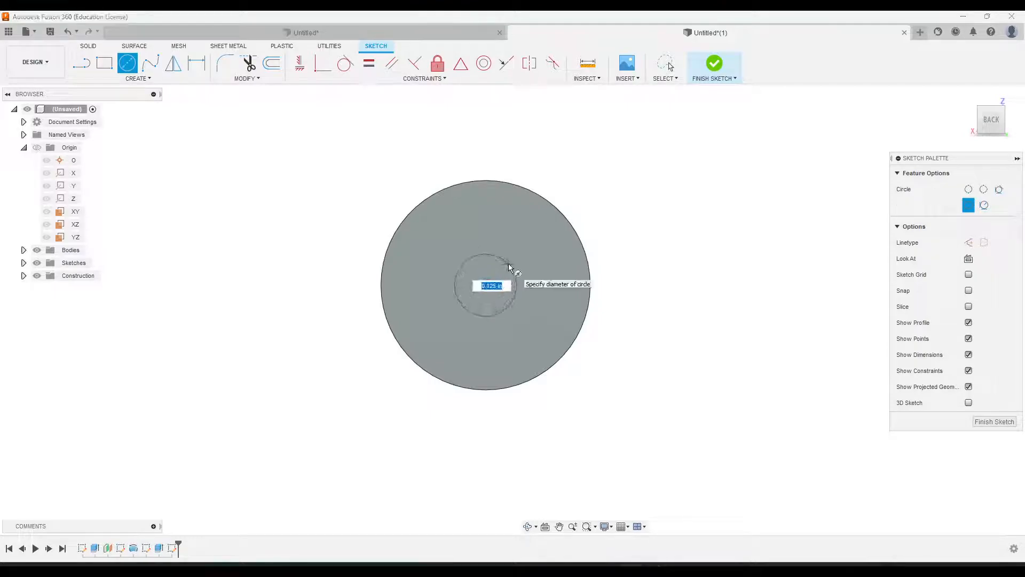
type(".25")
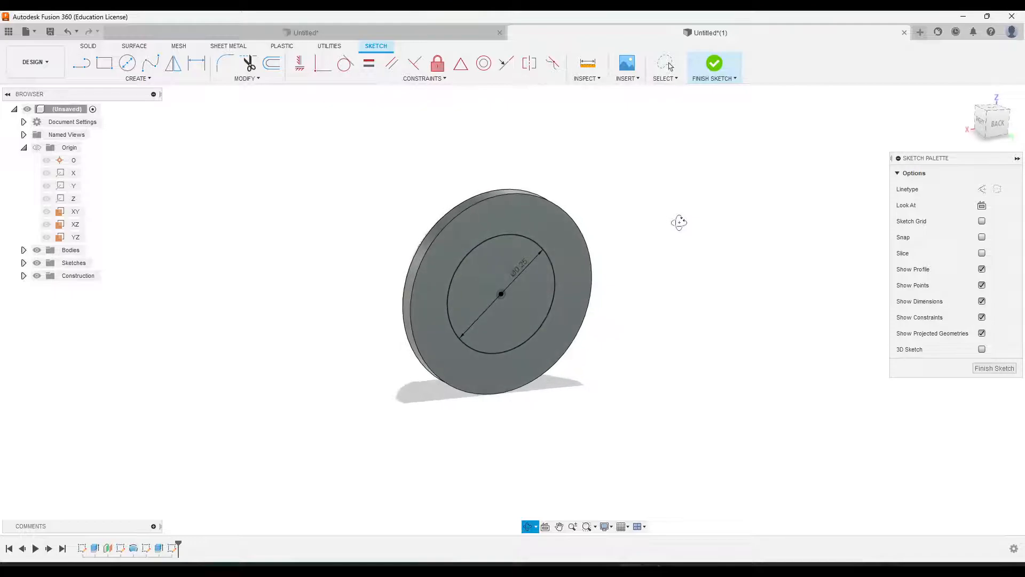
left_click(713, 64)
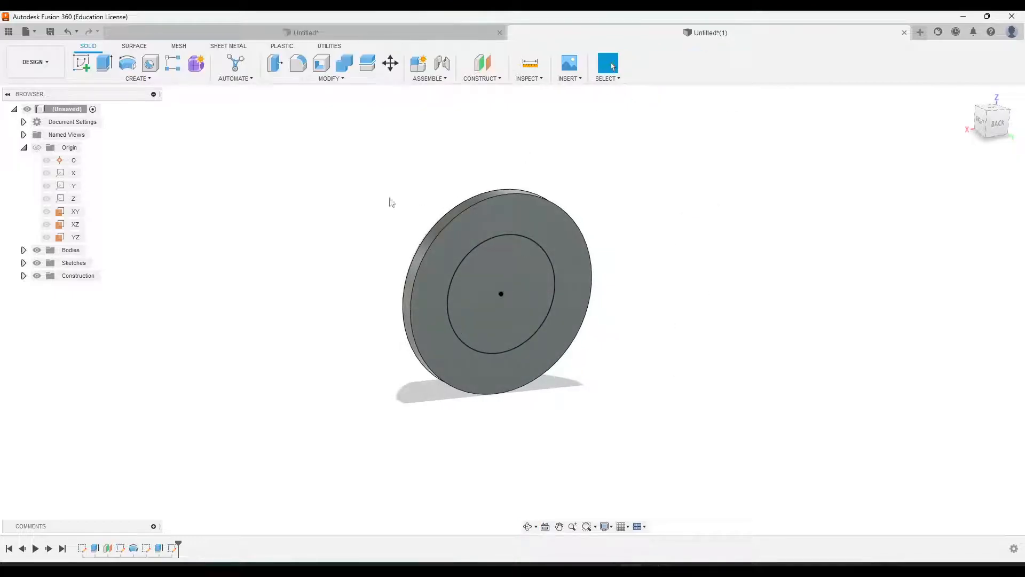
left_click(102, 63)
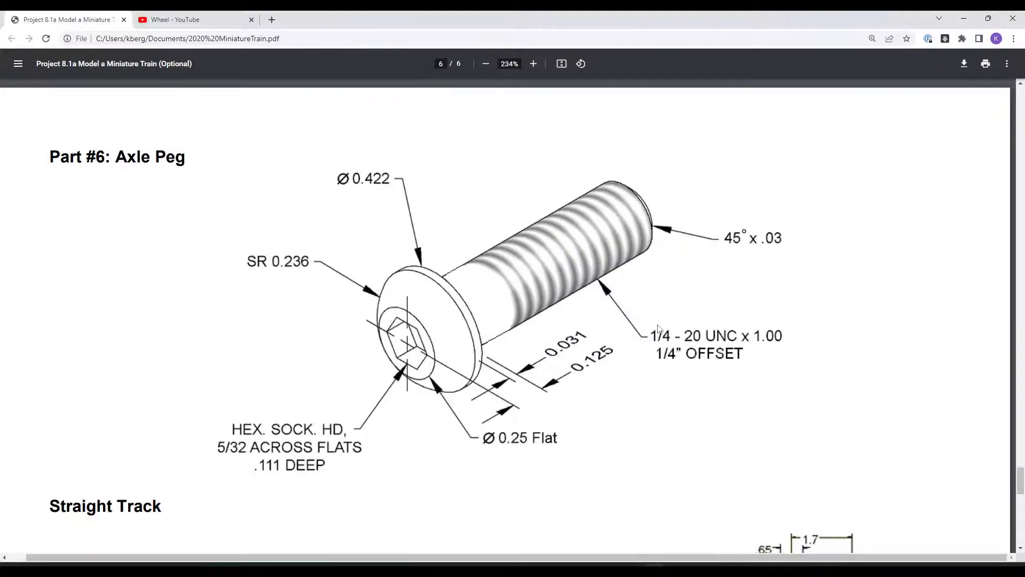
mouse_move(770, 326)
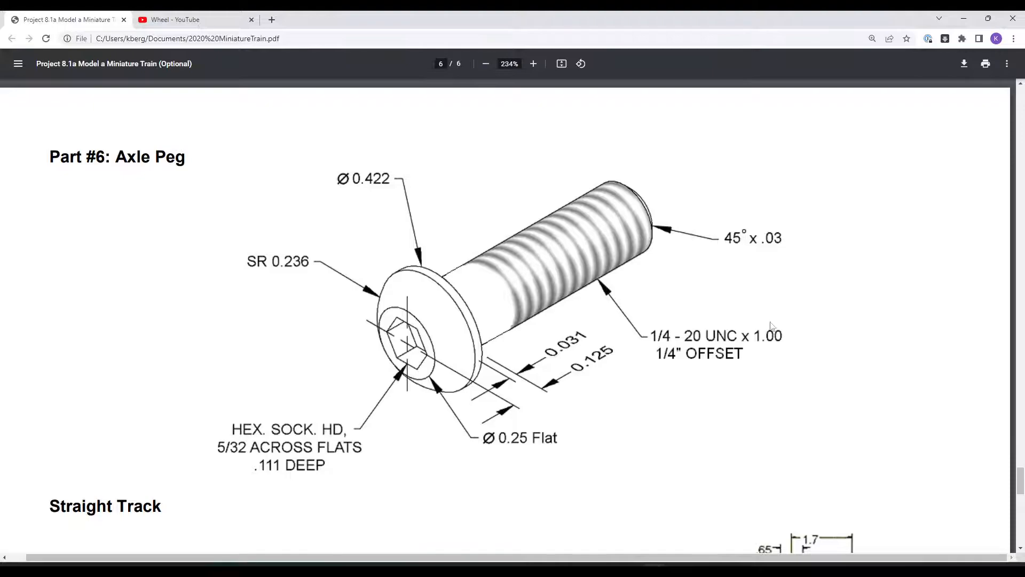
mouse_move(559, 253)
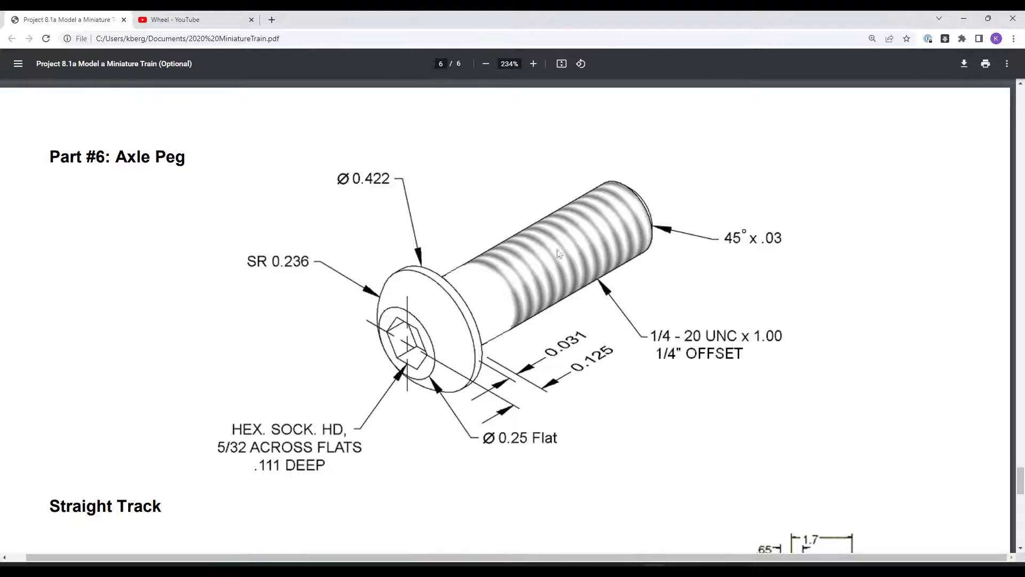
mouse_move(600, 227)
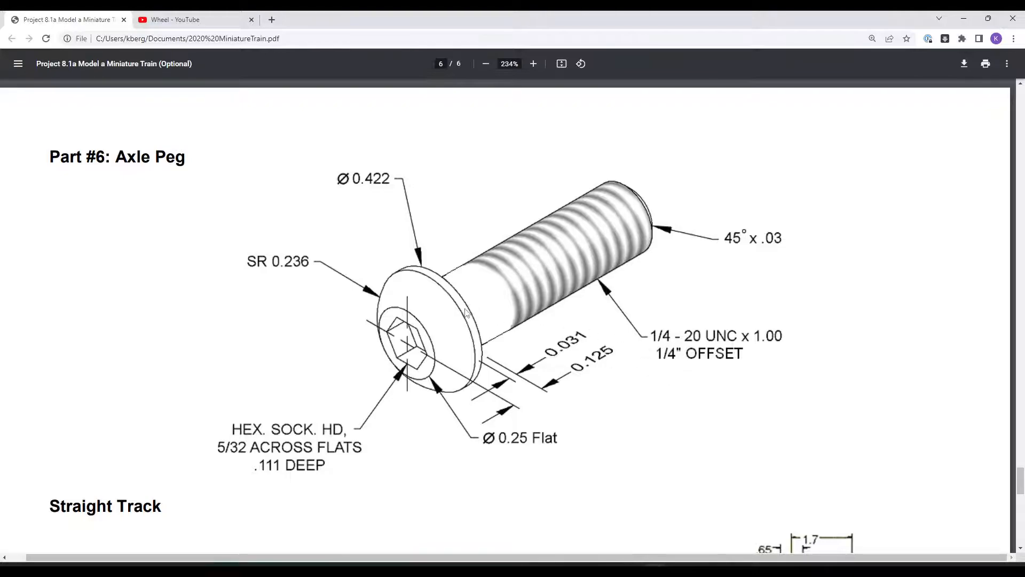
mouse_move(519, 282)
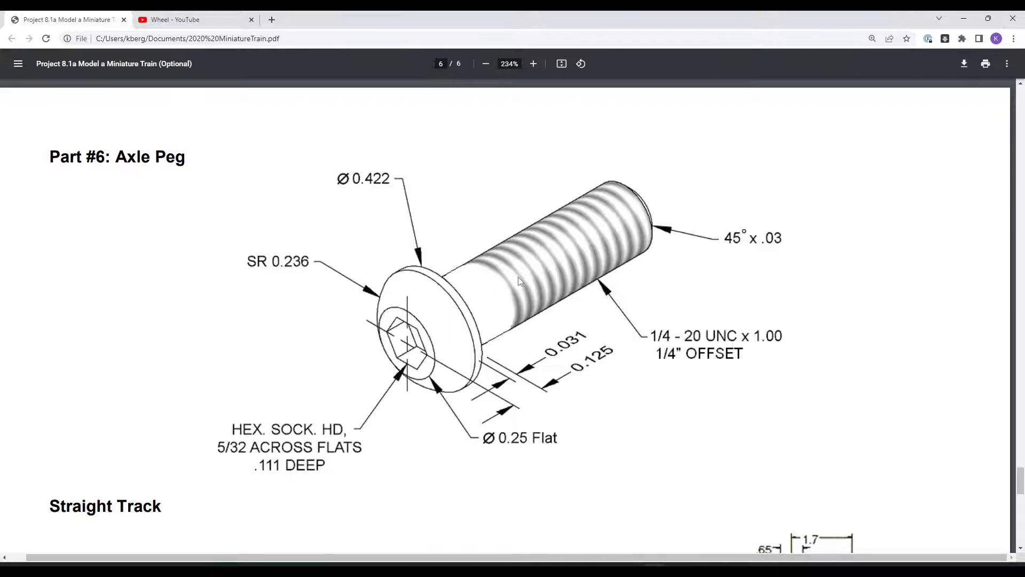
mouse_move(667, 196)
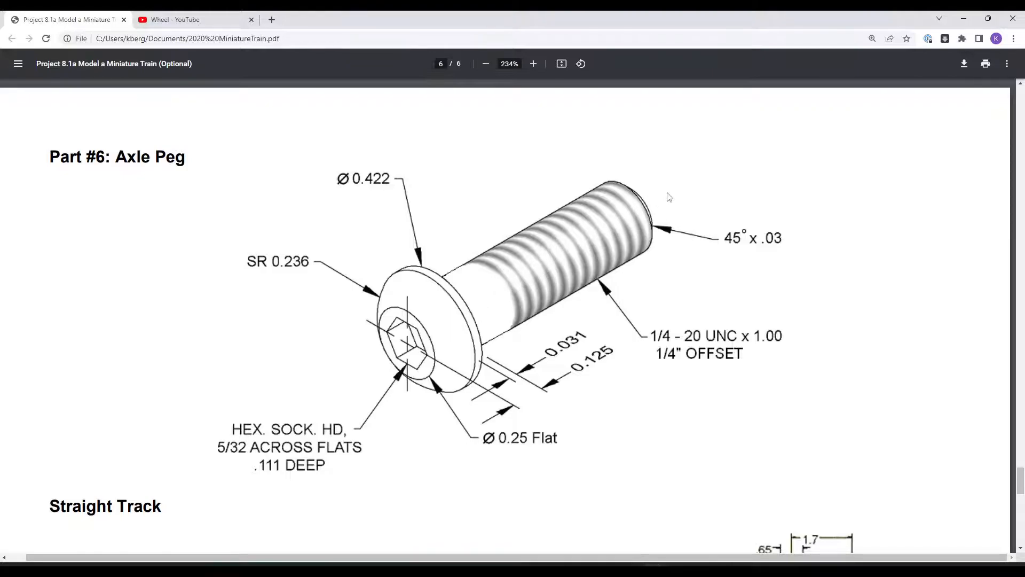
mouse_move(660, 192)
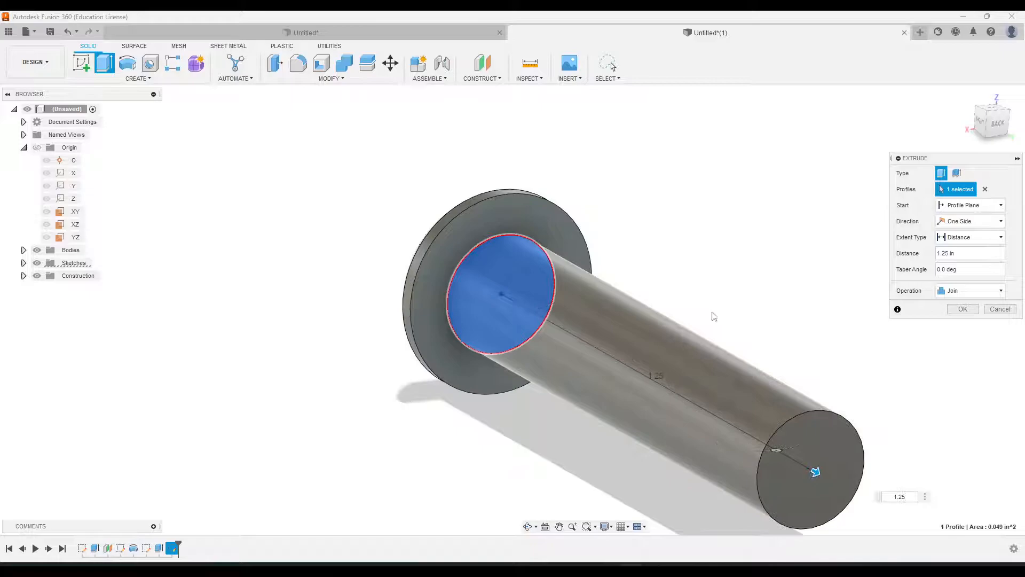
Step: Extrude the 0.25 in circle 1.25 in as a joined shaft and orbit to view it
left_click(961, 309)
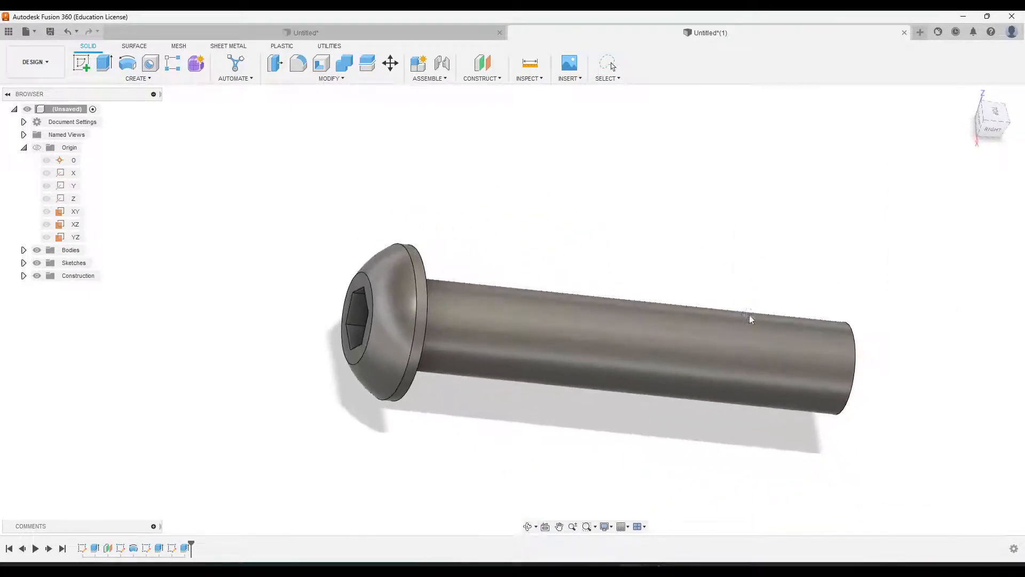
left_click_drag(751, 319, 777, 265)
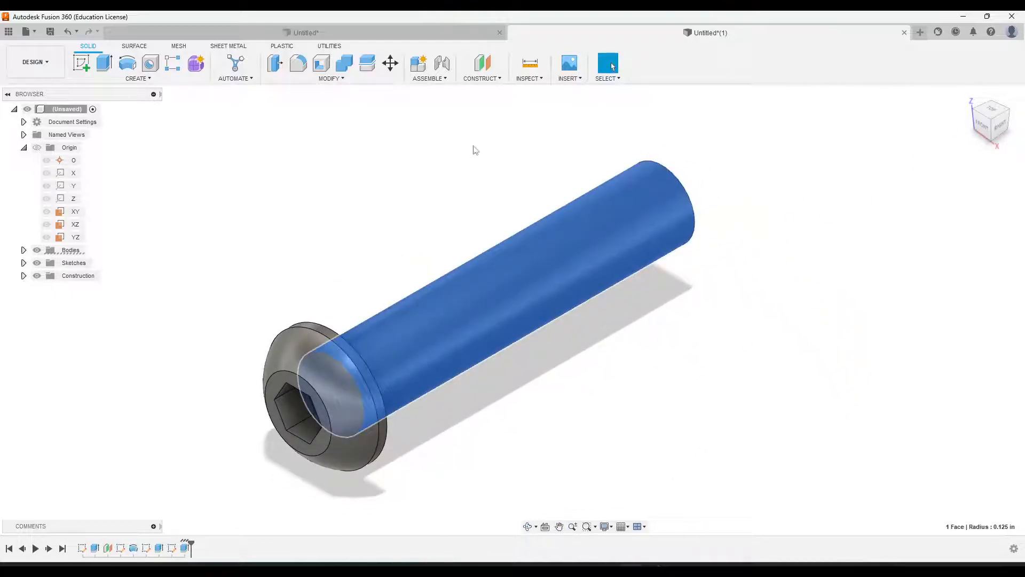
Step: Add a 1/4-20 UNC class 3A thread, 1 in long rather than full length, to the shaft
left_click(136, 78)
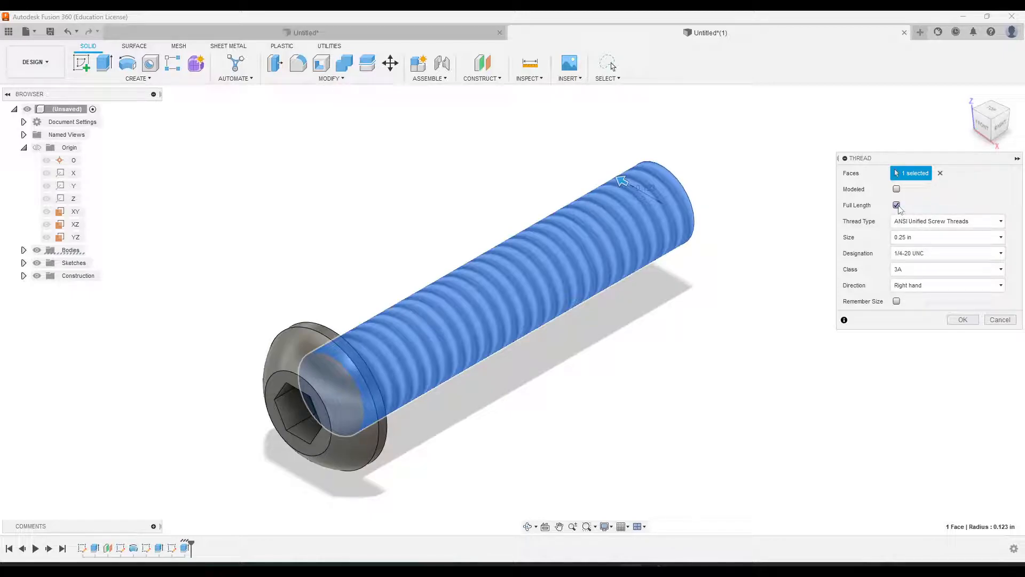
left_click(897, 205)
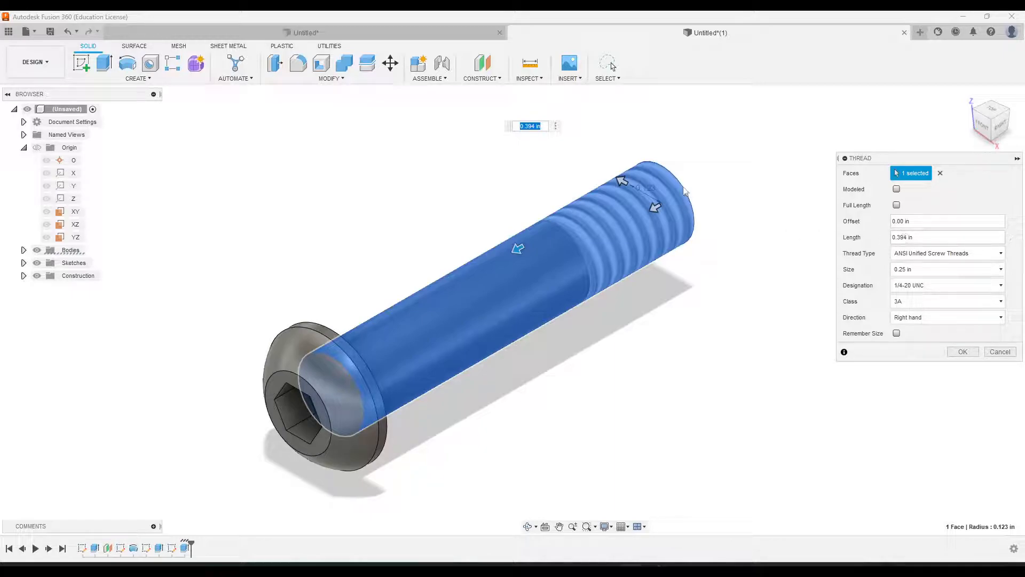
mouse_move(700, 229)
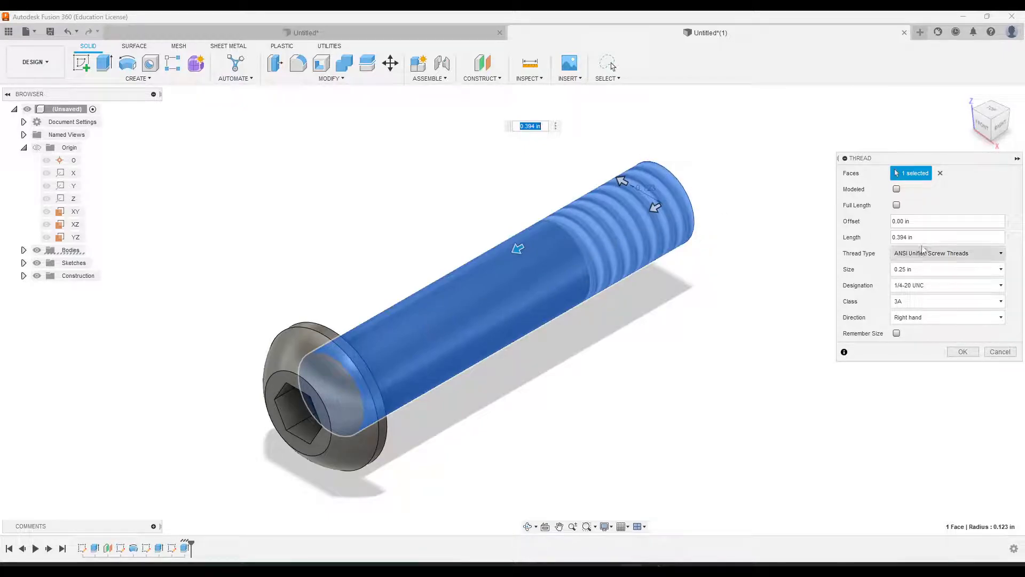
left_click(942, 236)
type("1")
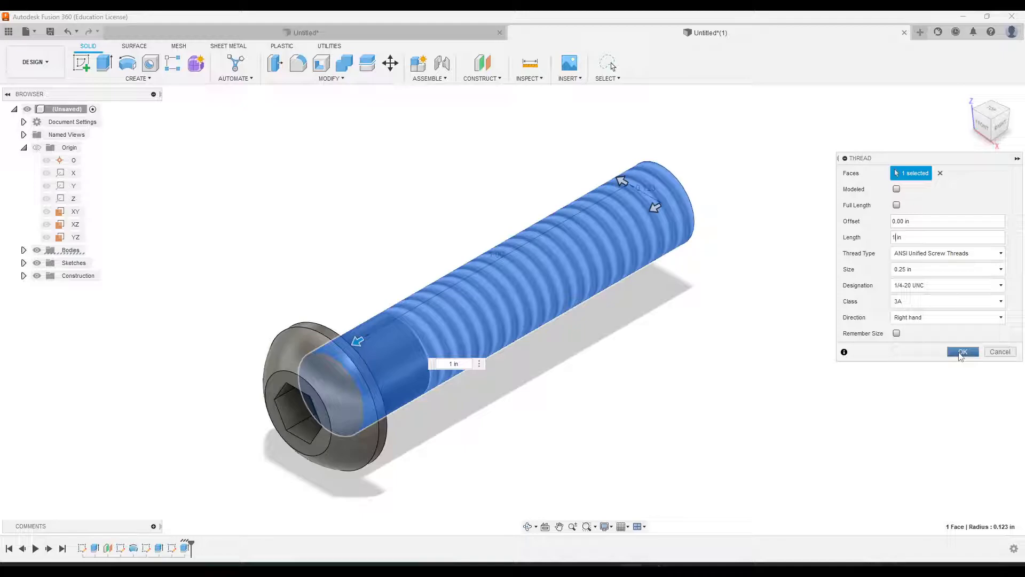
left_click(961, 352)
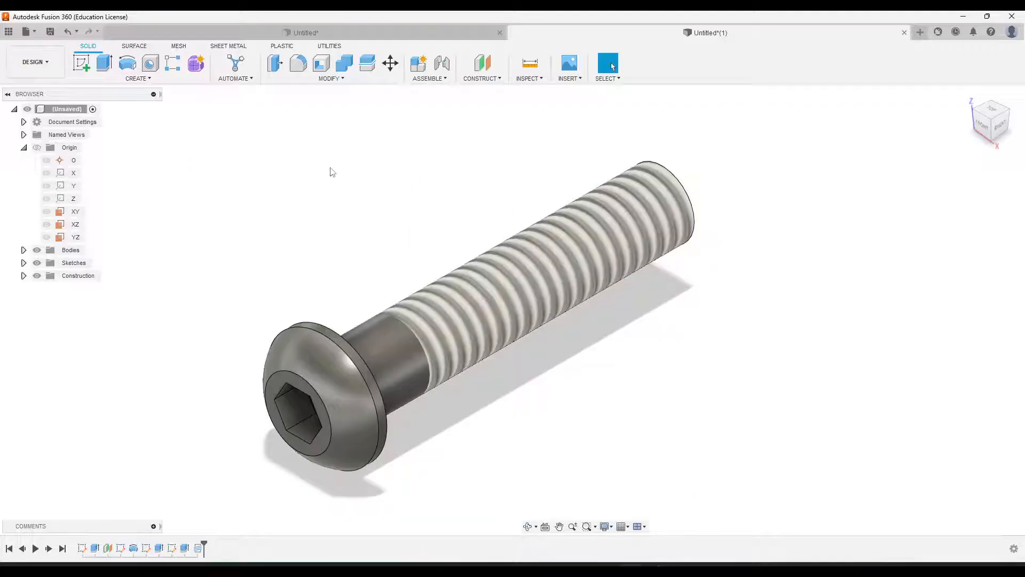
Step: Chamfer the end edge of the threaded shaft tip
left_click(607, 63)
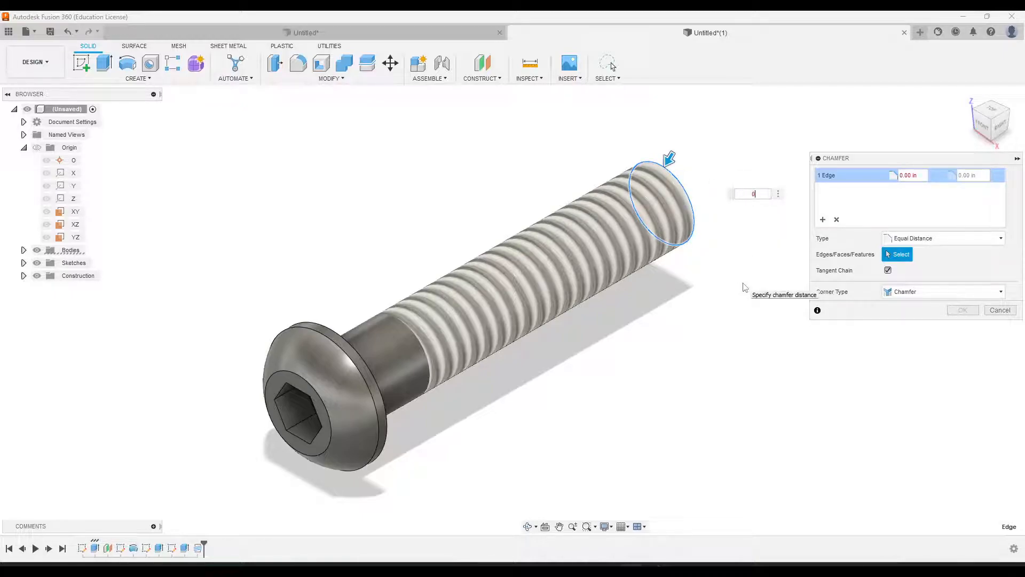
left_click(998, 309)
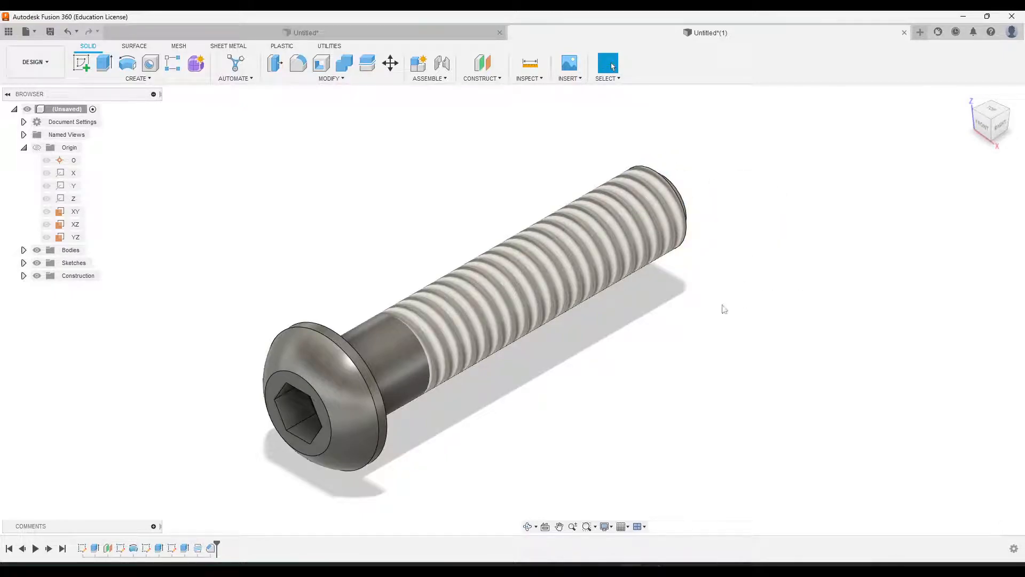